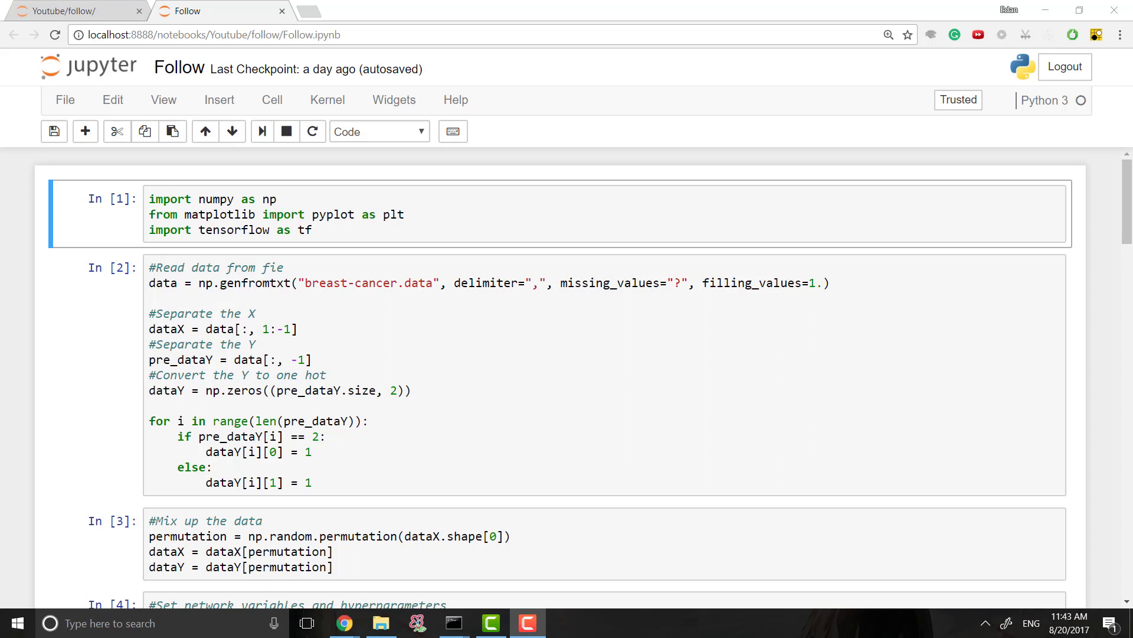
mouse_move(927, 223)
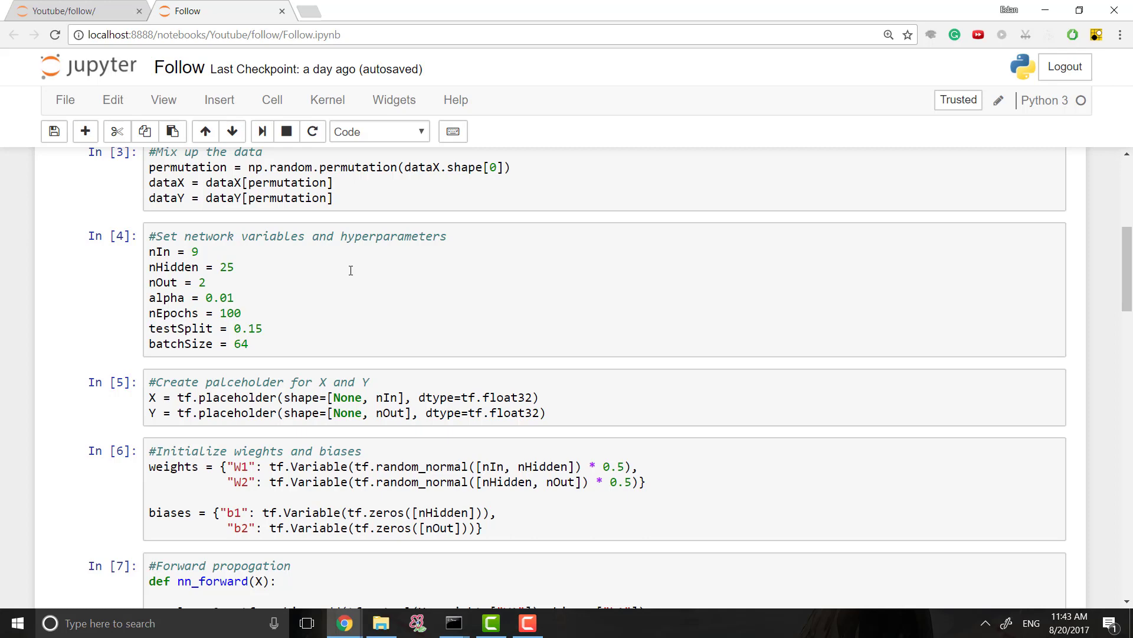
- Type 'import tflearn' into the notebook cell
scroll(down, 3)
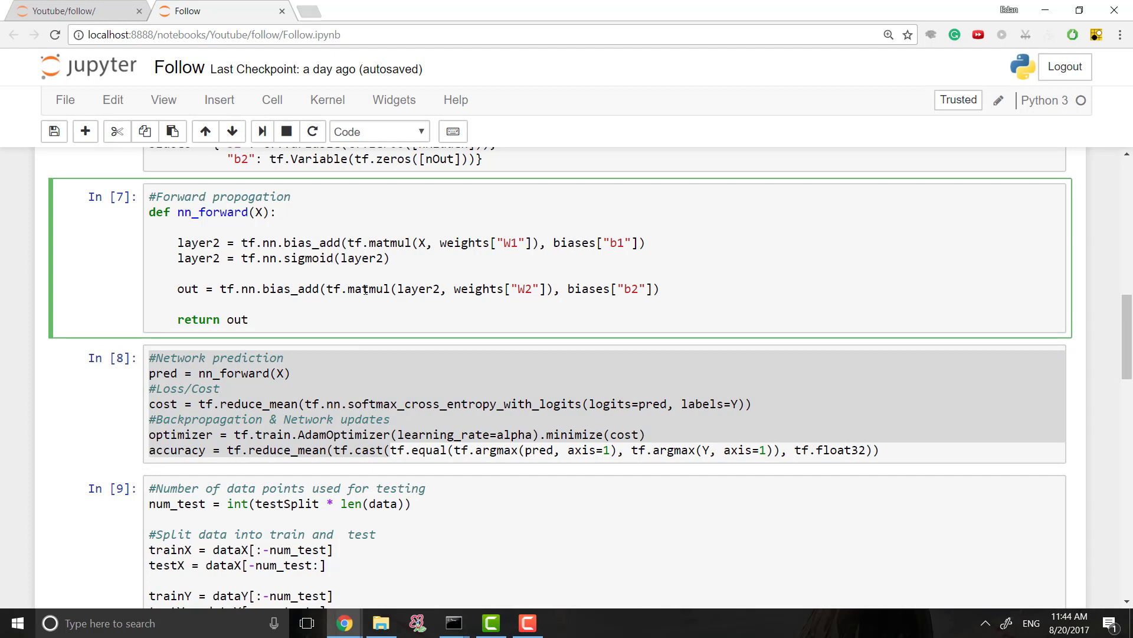
click(363, 258)
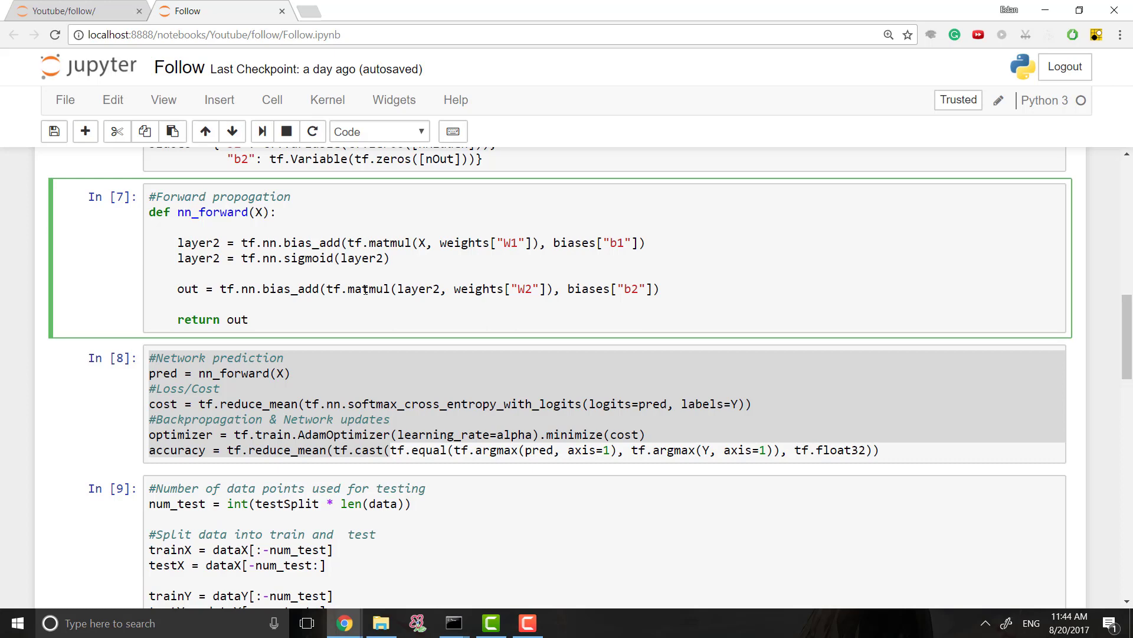
mouse_move(381, 318)
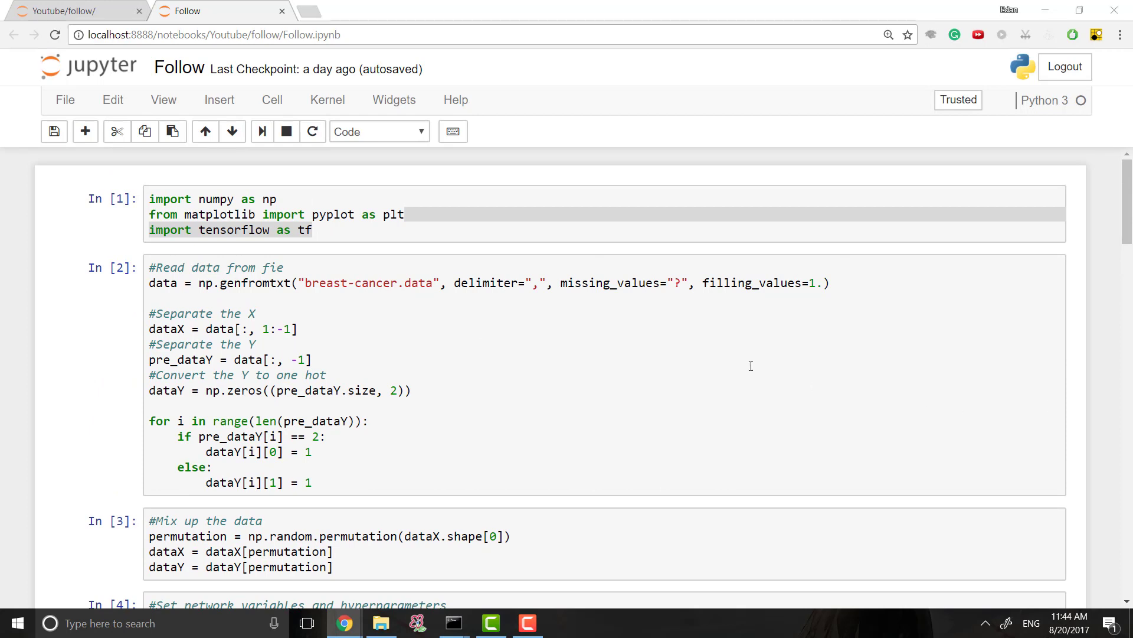
text(import tflearn)
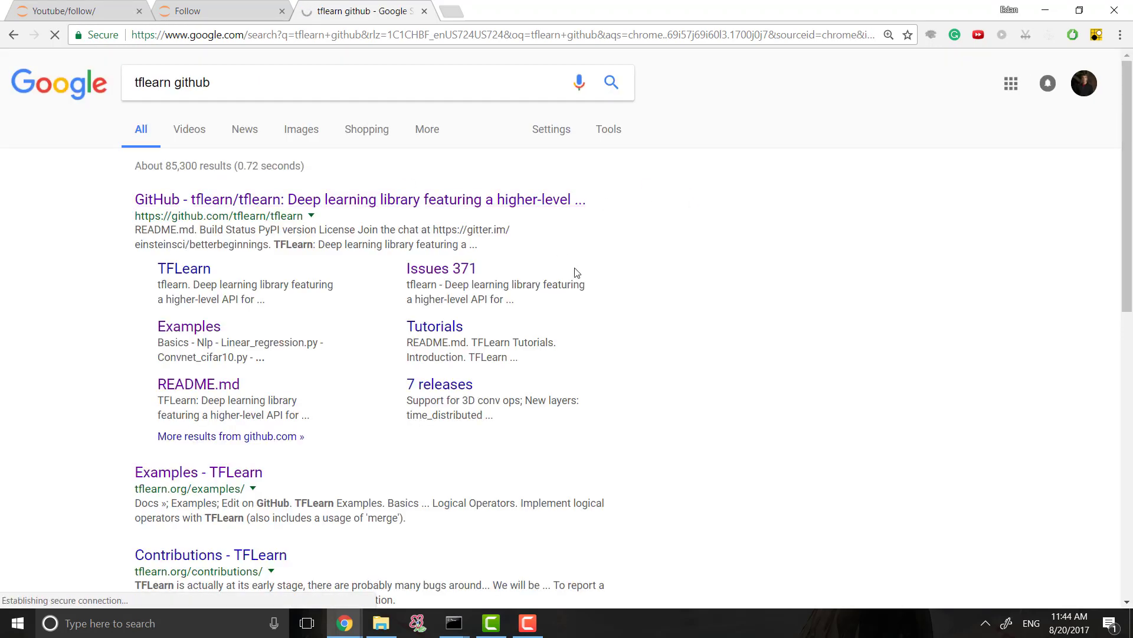
- Open the tflearn/tflearn GitHub repository page and scroll down to its Overview section
click(361, 199)
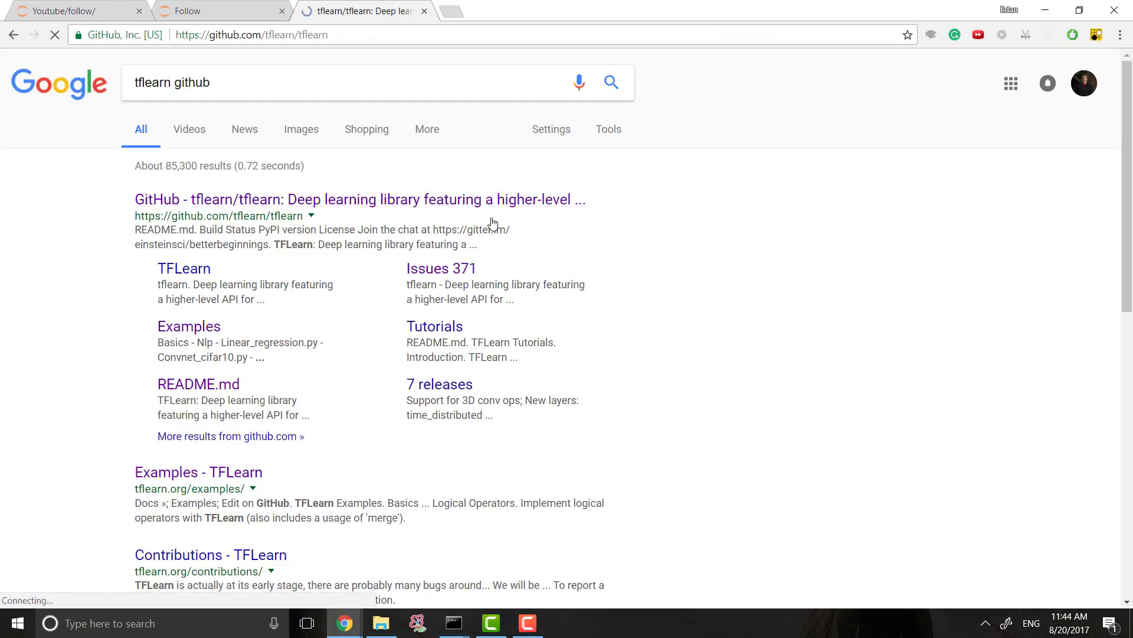
click(359, 200)
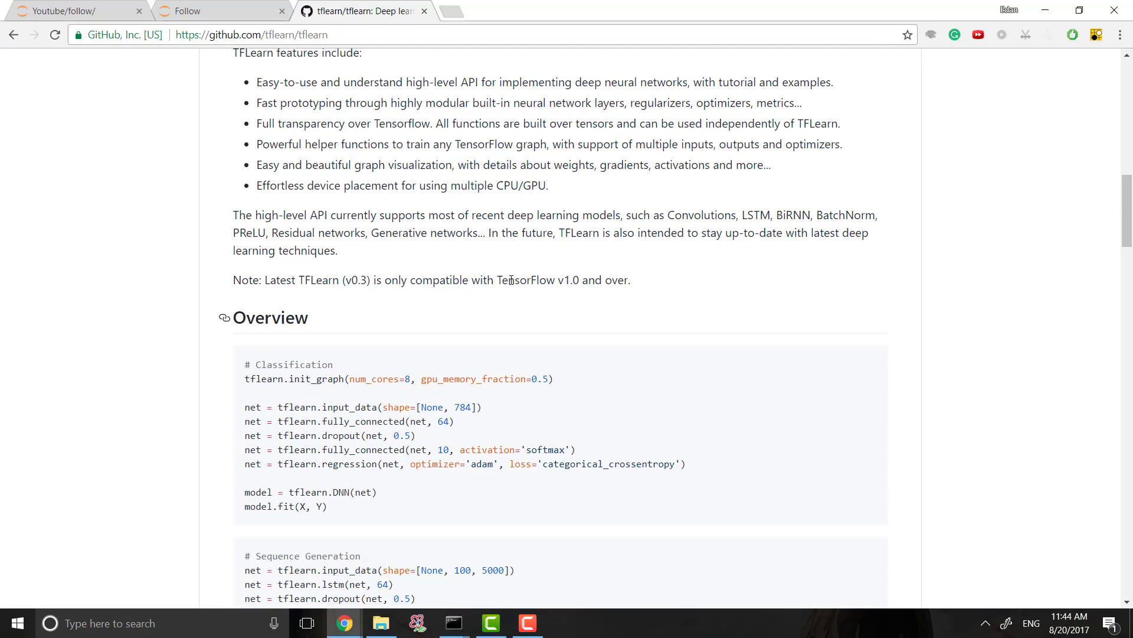
scroll(down, 3)
text(pip install tenso)
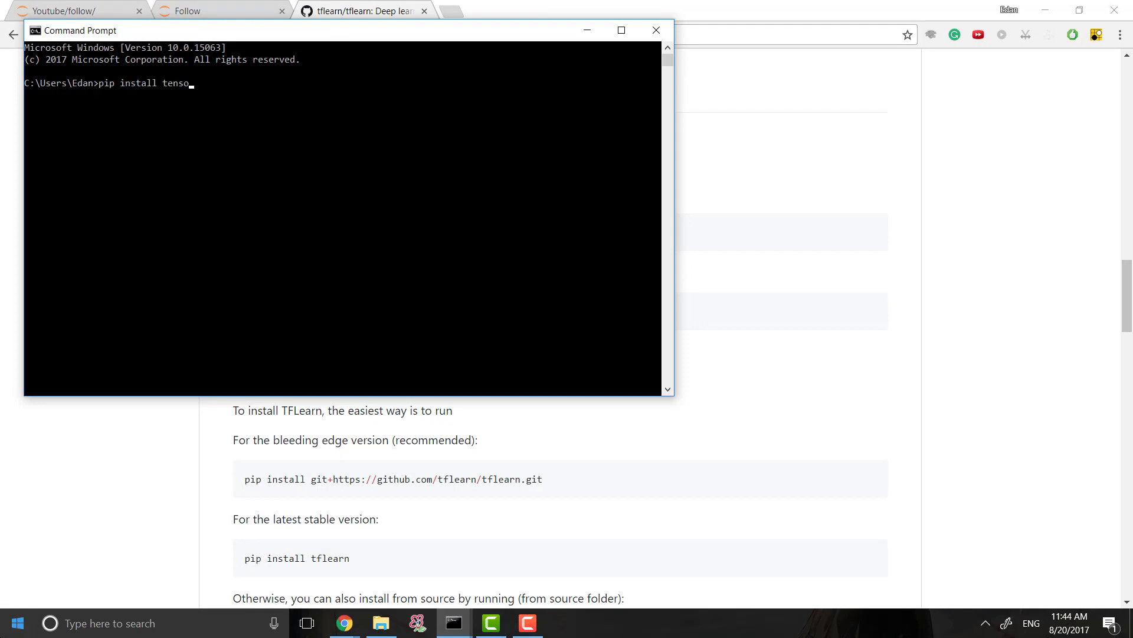
- Finish typing 'pip install tflearn' at the Command Prompt
text(tflear)
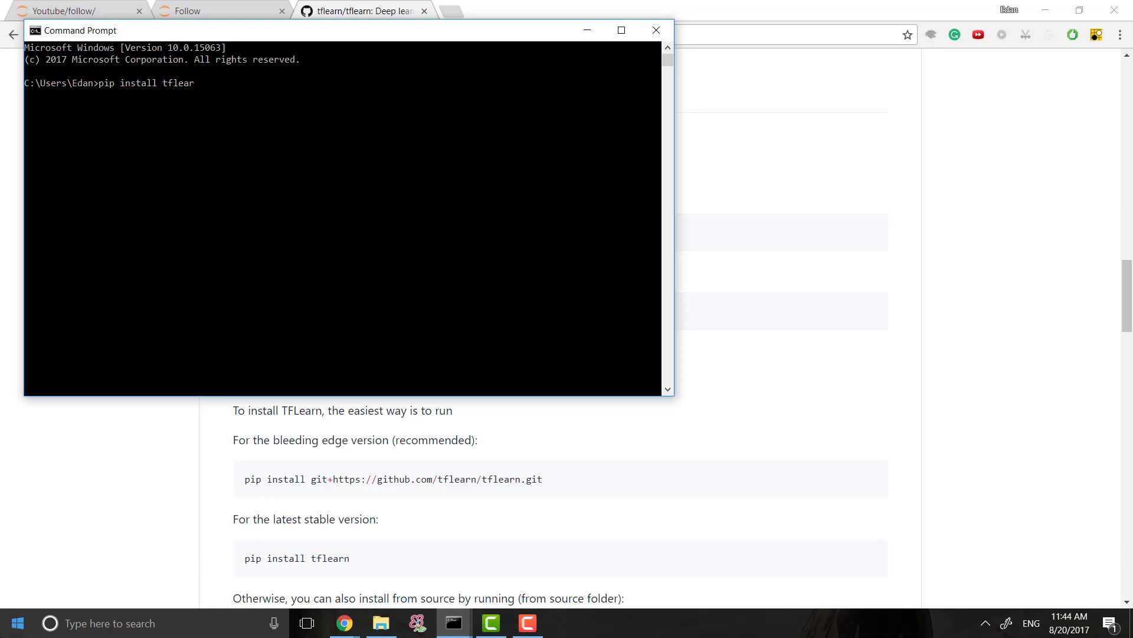
text(n)
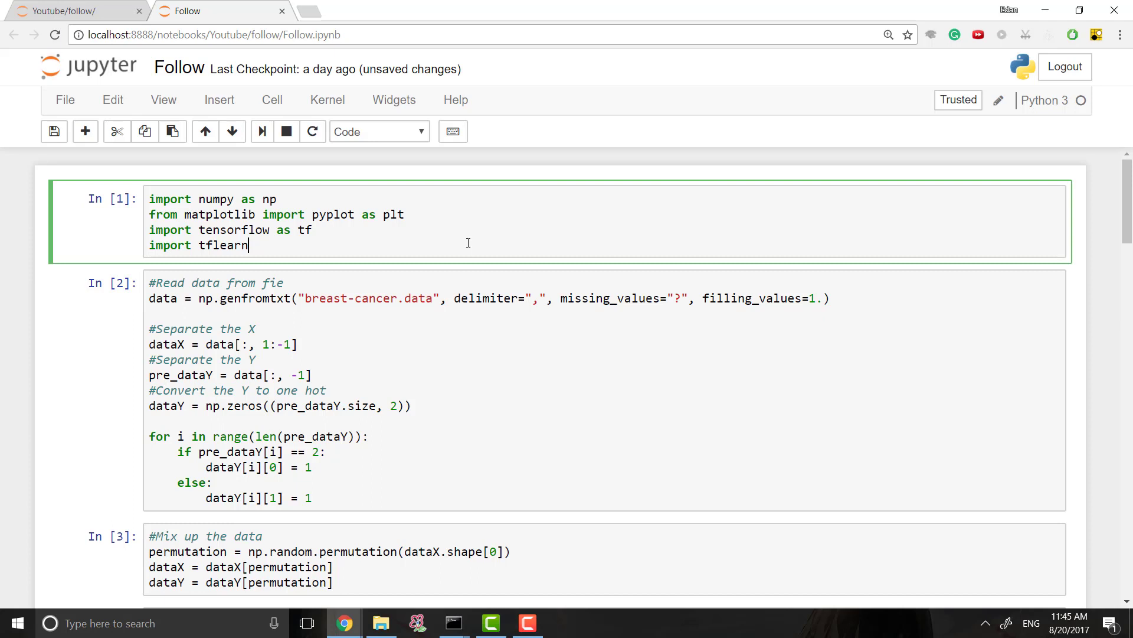
- Run the imports cell with 'import tflearn' added
key(shift+enter)
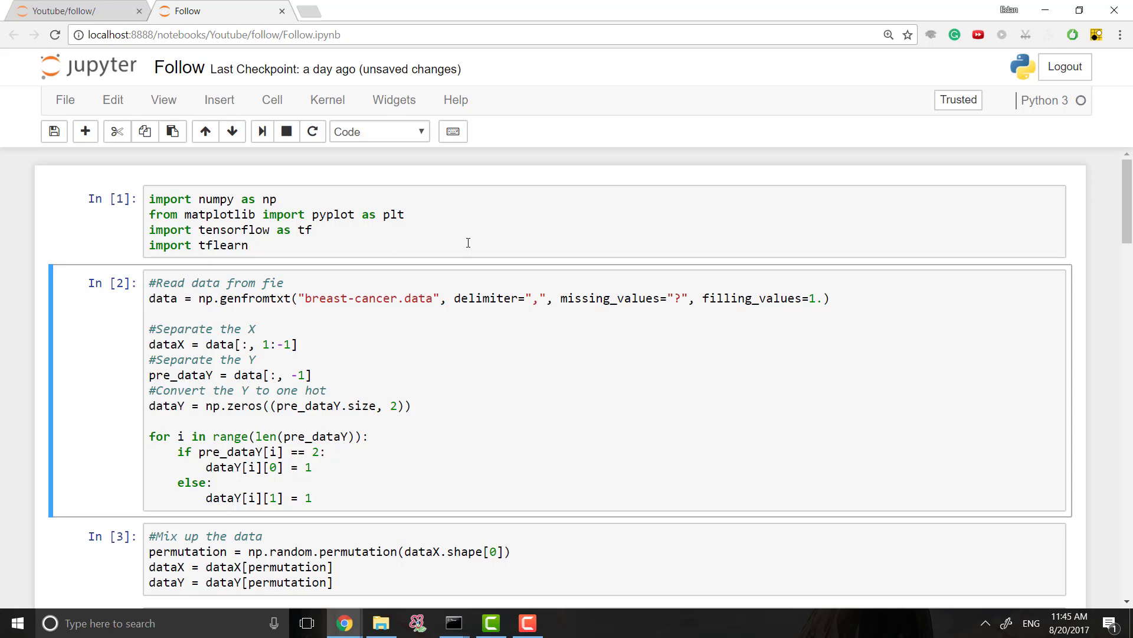
scroll(down, 3)
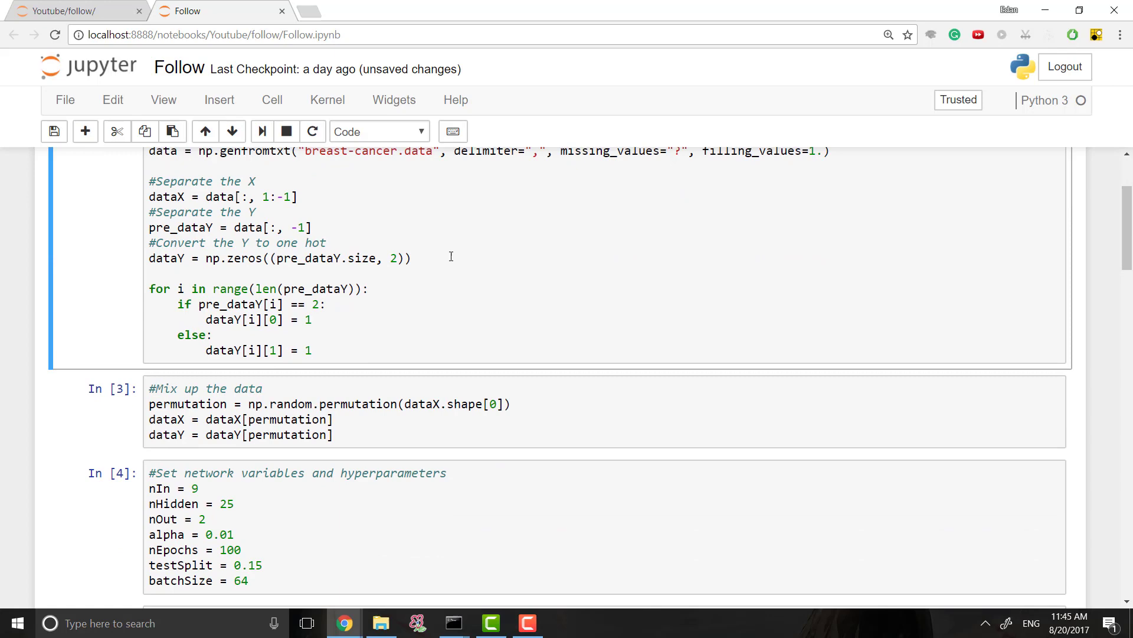
click(484, 301)
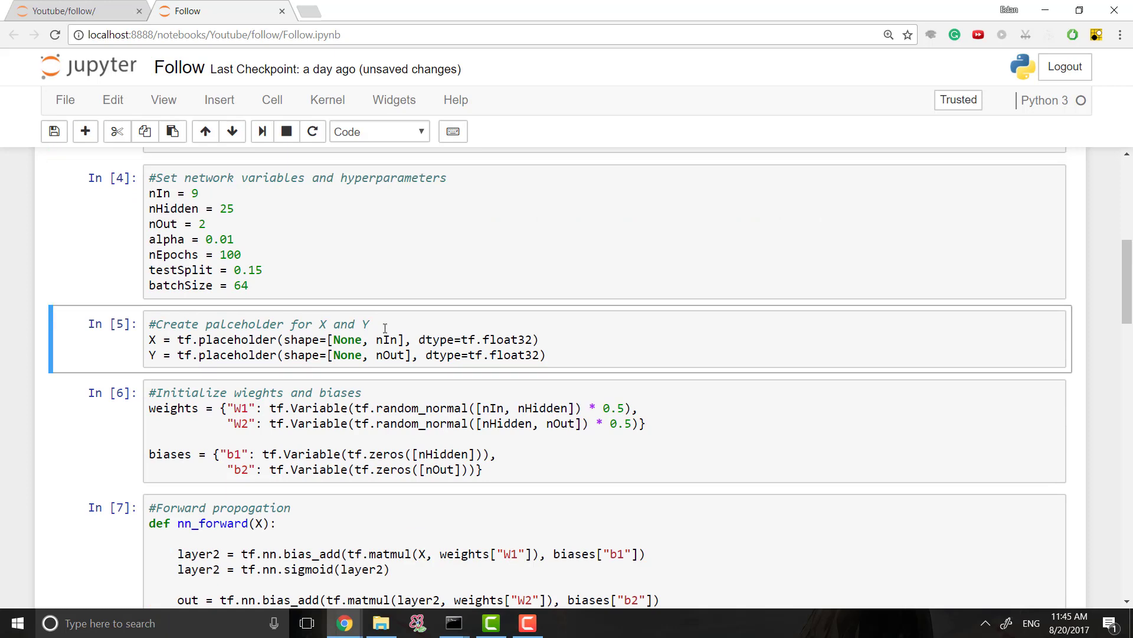
- Add an empty code cell after the network prediction cell (cell 8)
scroll(down, 3)
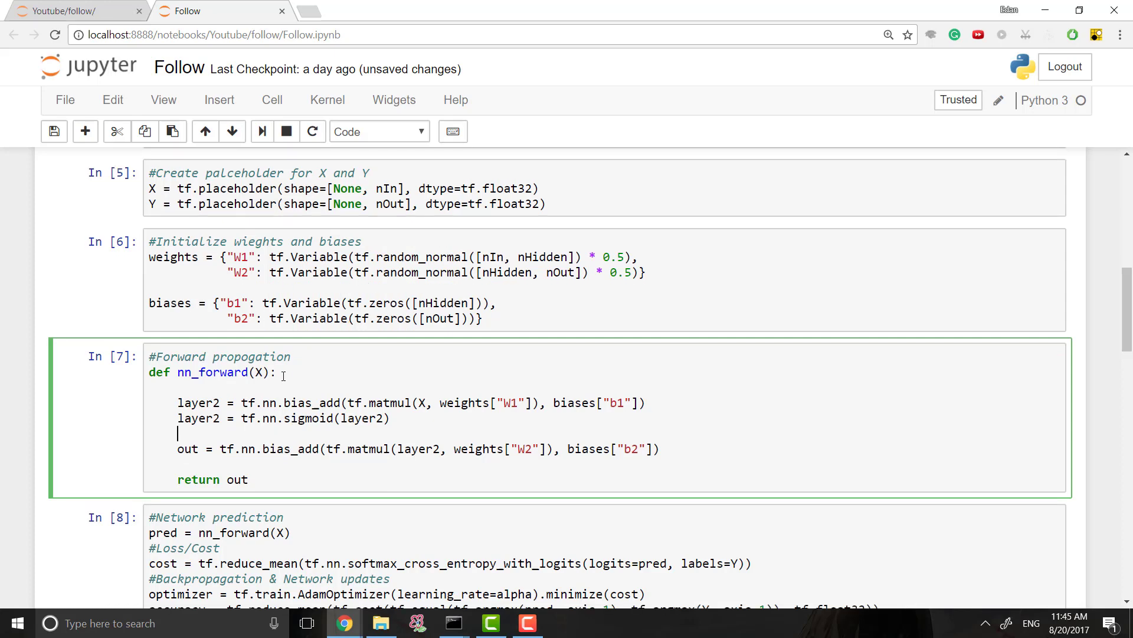
scroll(down, 3)
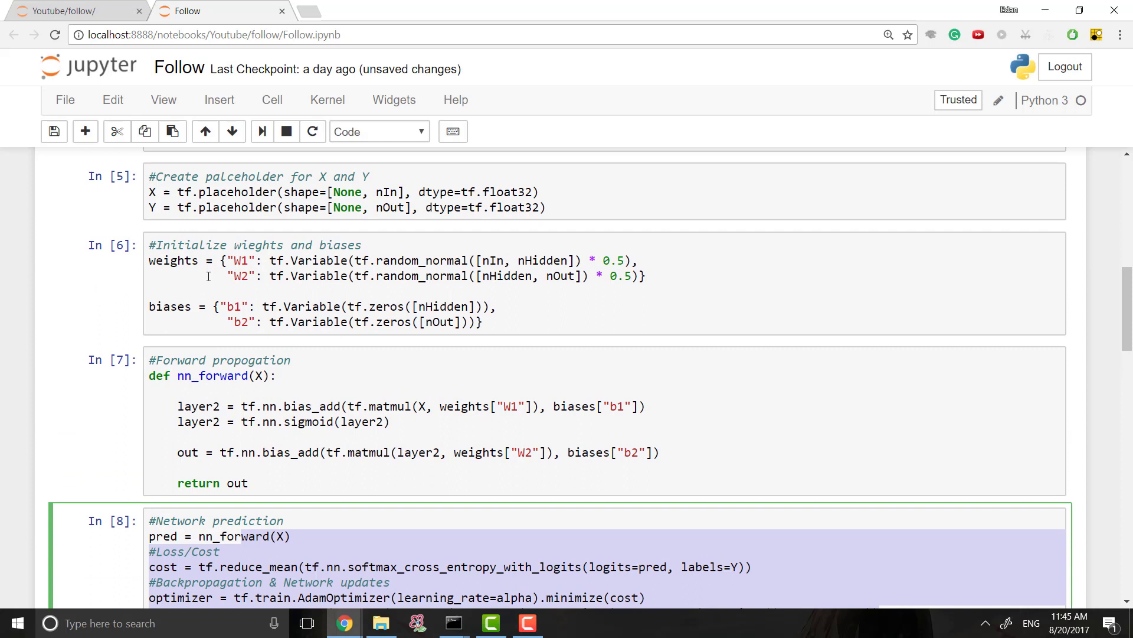
click(197, 535)
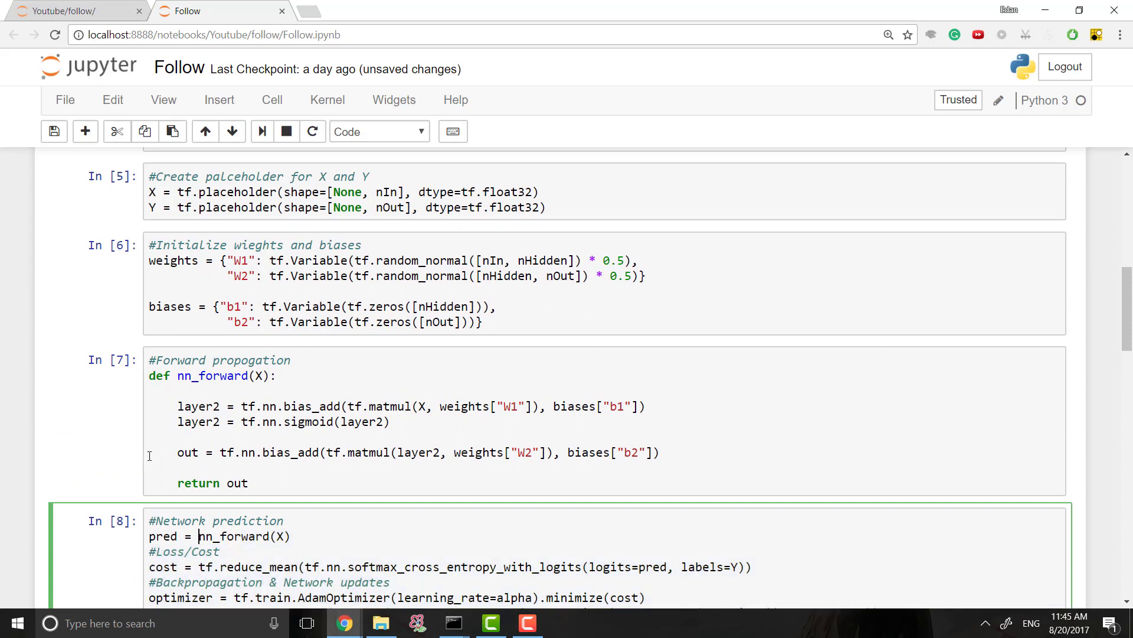
scroll(down, 3)
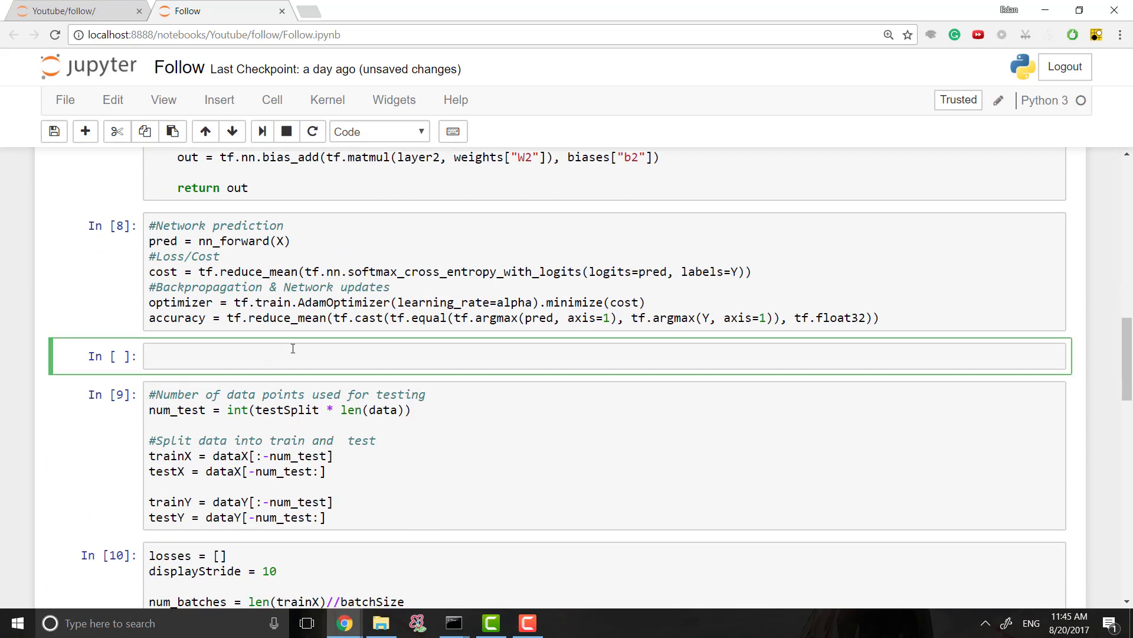
- Add the input layer: input_layer = tflearn.input_data(shape=[None, nIn])
scroll(down, 3)
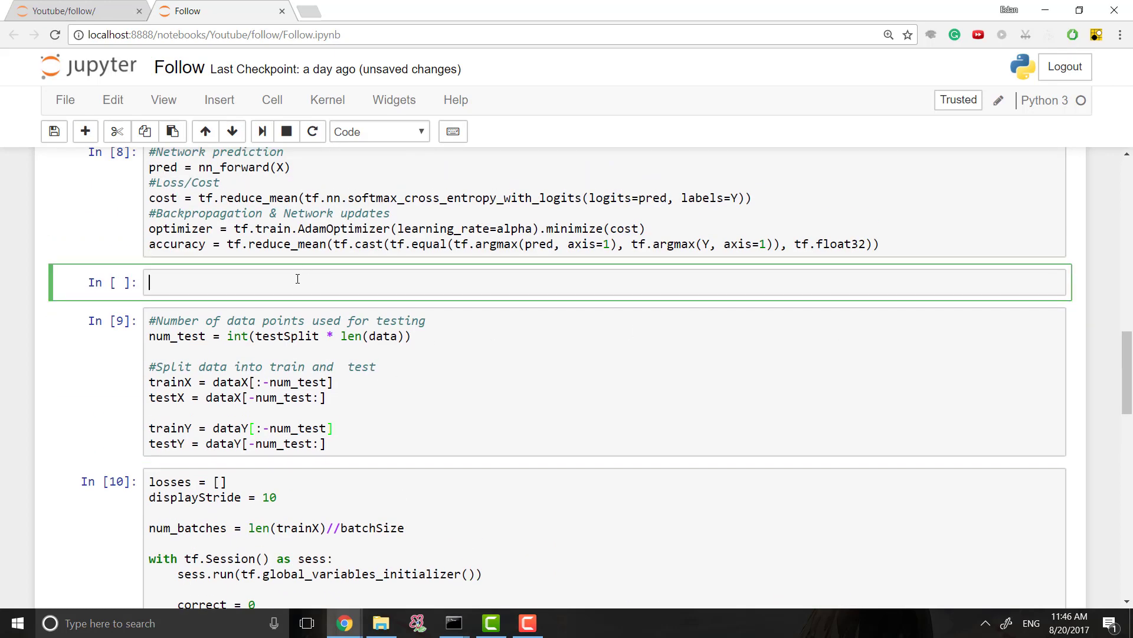
text(input_layer = tflearn.input_data(shape=[None, nIn]))
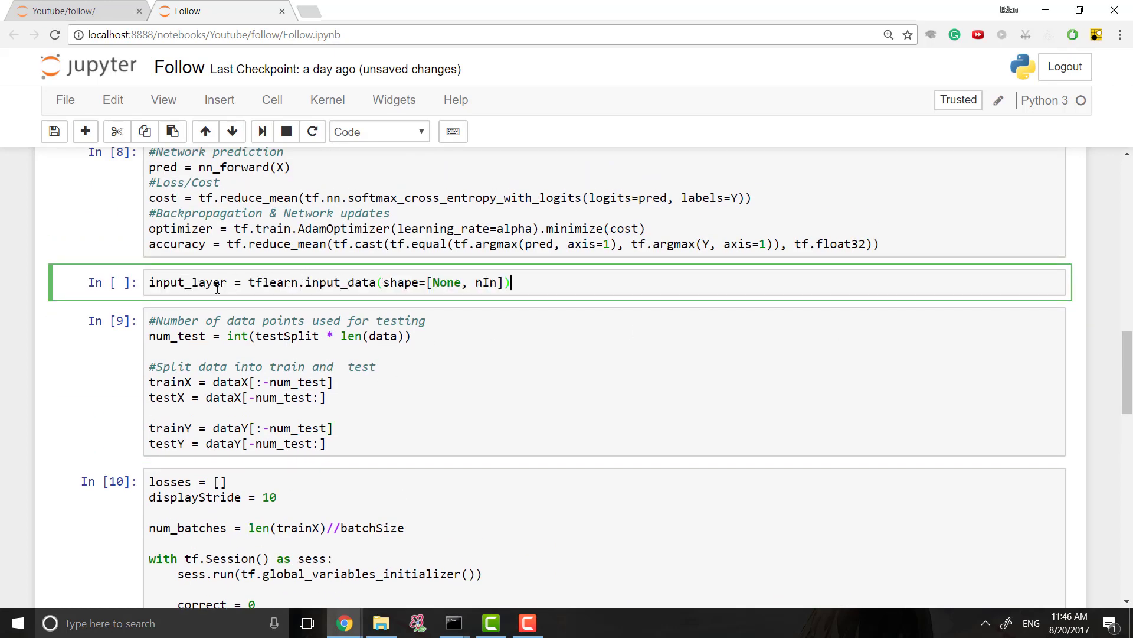
scroll(down, 3)
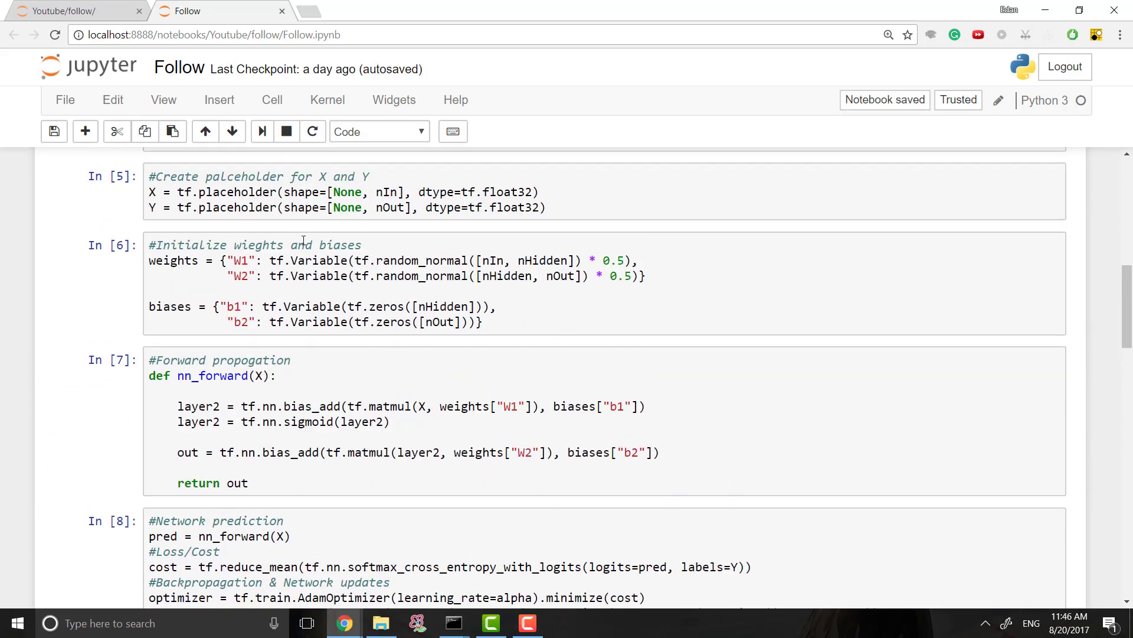
scroll(up, 3)
text(input_layer = tflearn.input_data(shape=[None, nIn]))
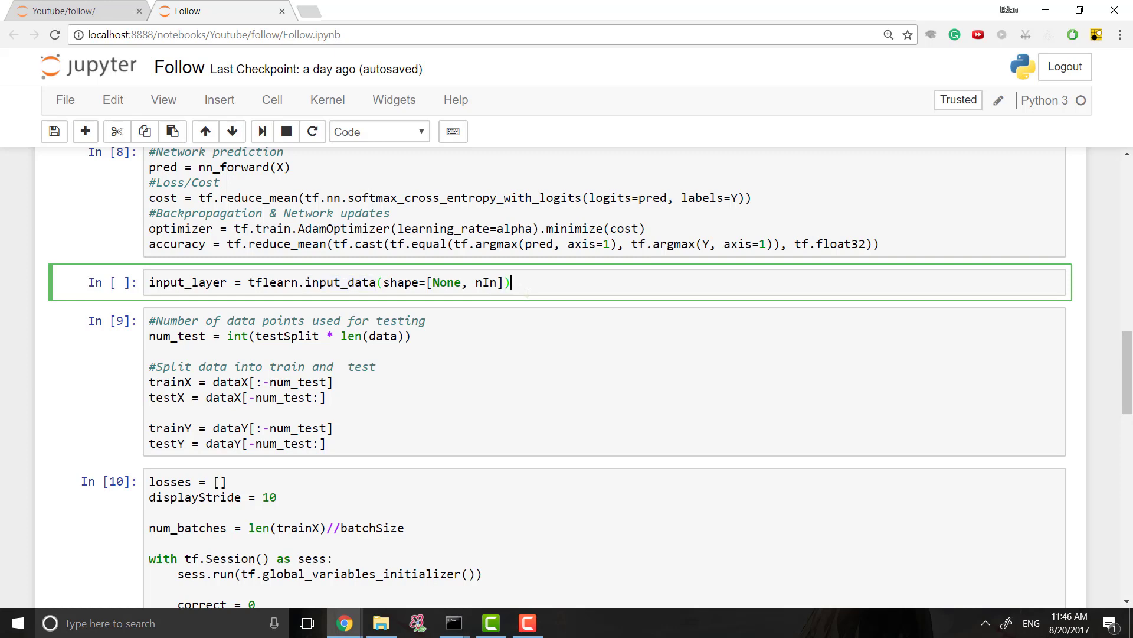
key(Escape)
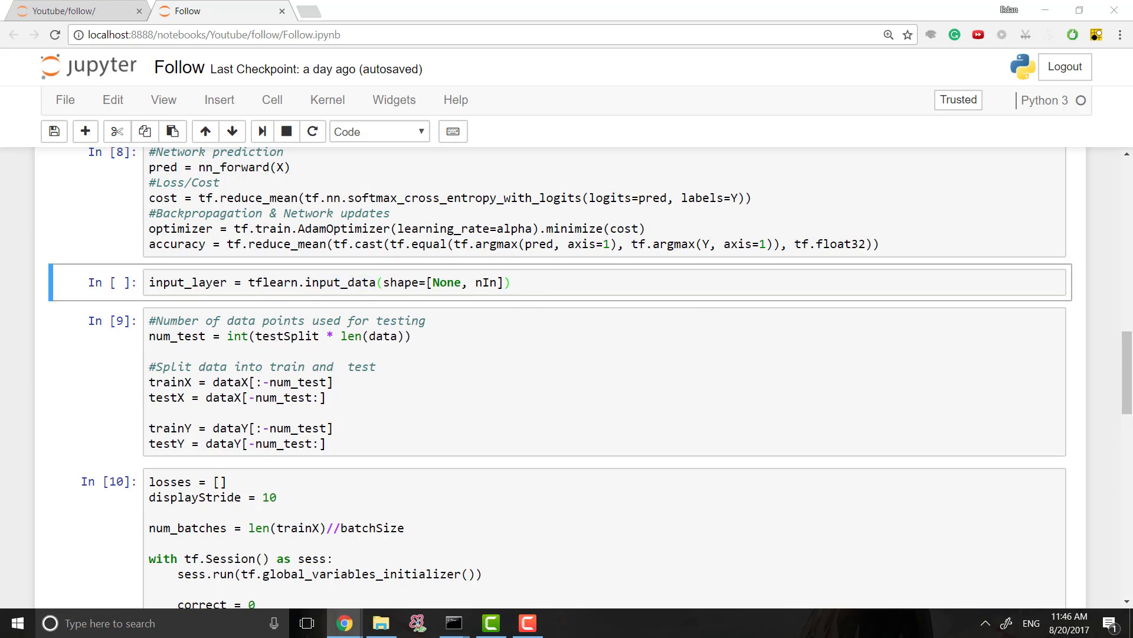
mouse_move(499, 388)
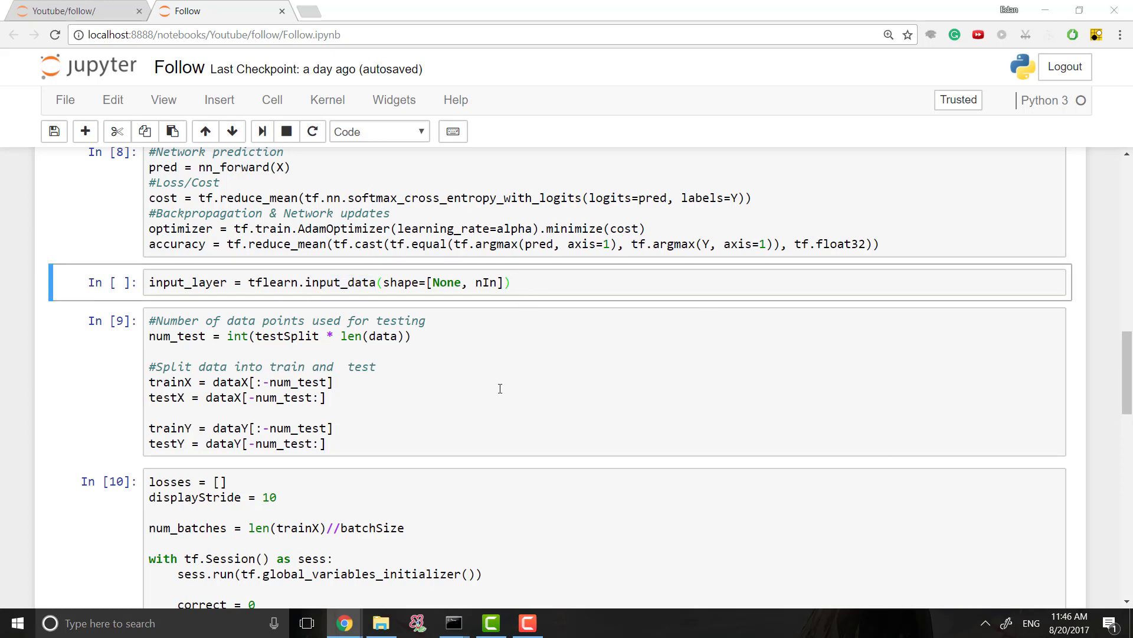
- Add layer2 = tflearn.fully_connected(input_layer, nHidden, activation="sigmoid")
text(layer2 = tflearn.fully_connected(input_layer, nHidden, activation="sigmoid"))
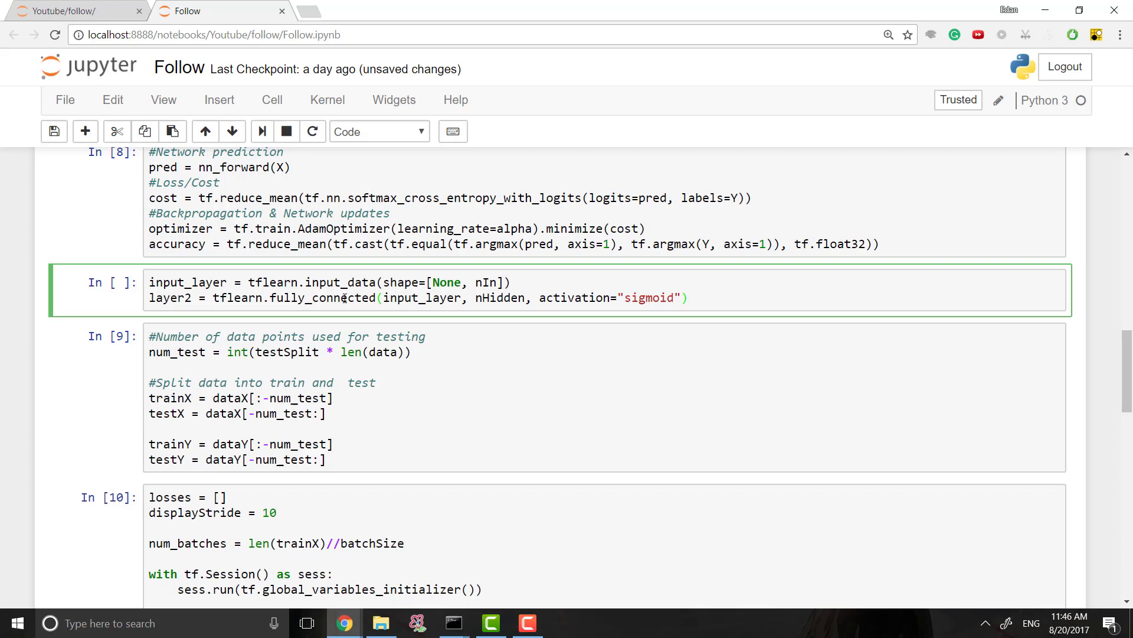
click(688, 296)
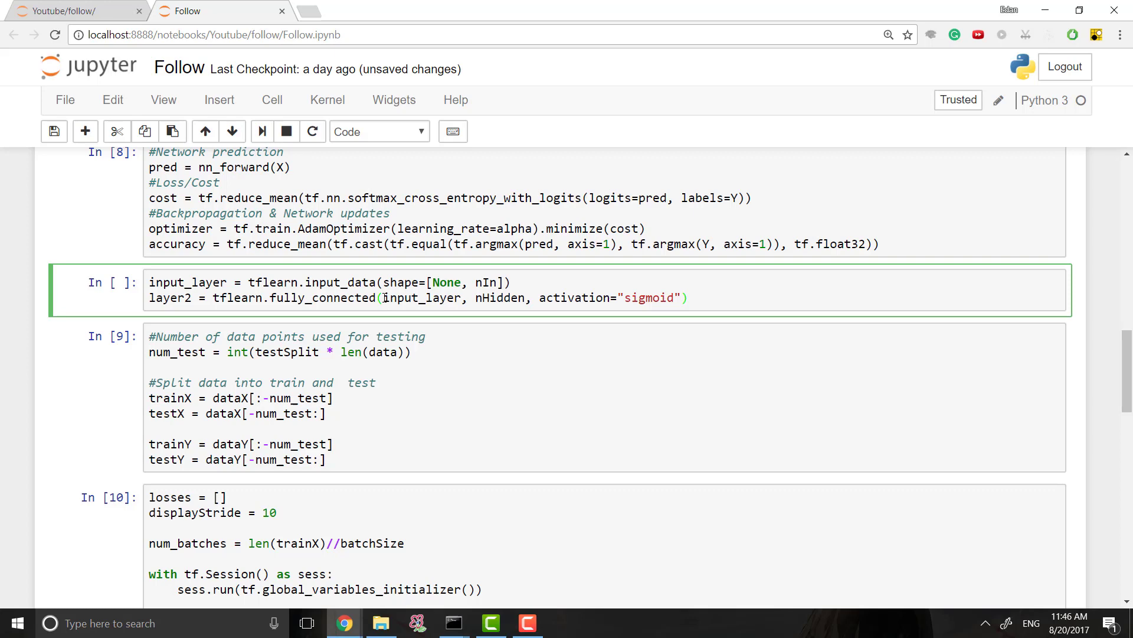
double_click(422, 297)
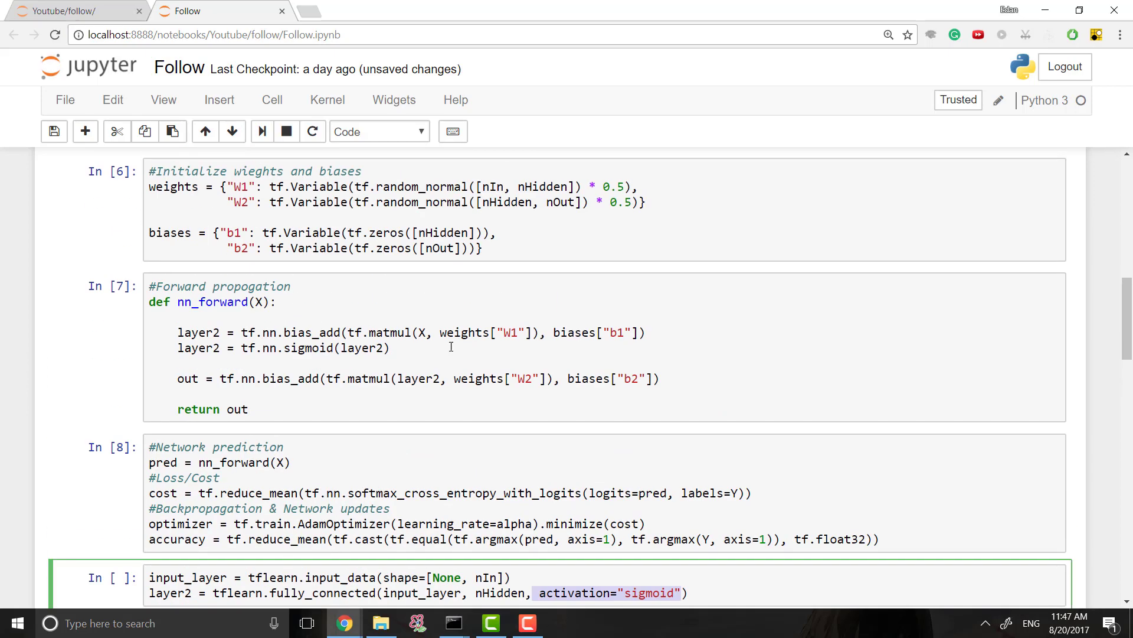
scroll(down, 3)
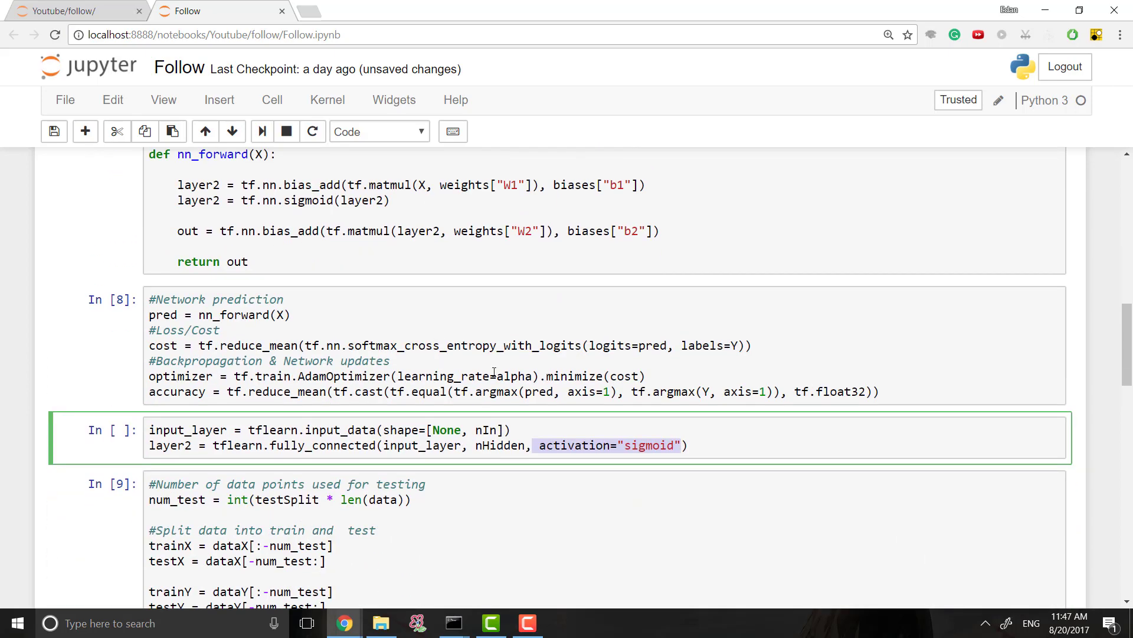
scroll(down, 3)
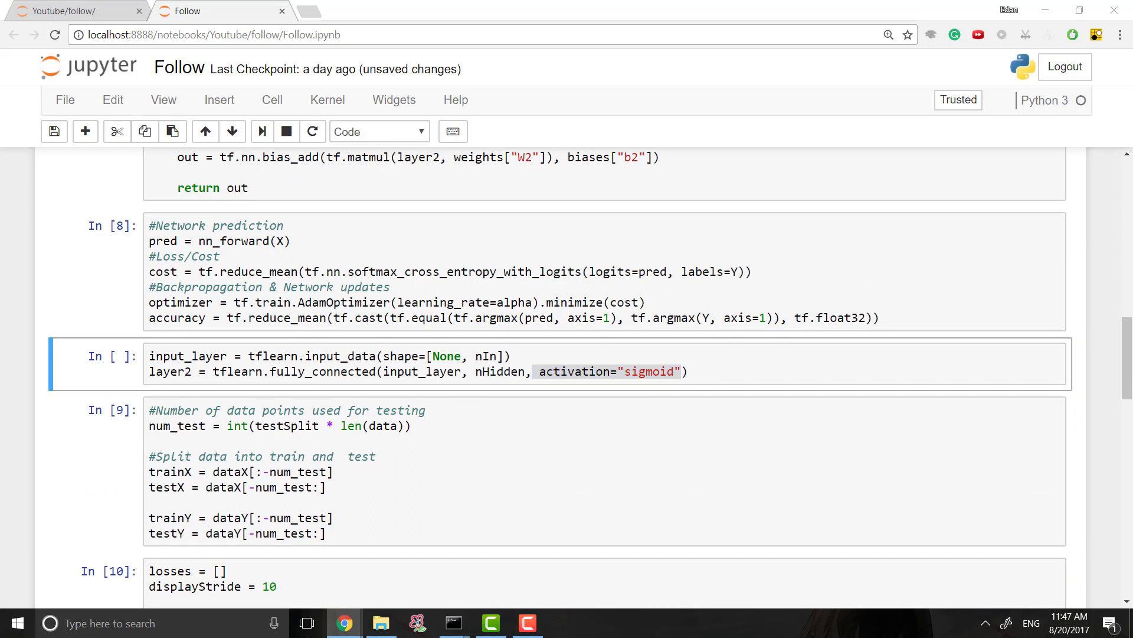
- Add out = tflearn.fully_connected(layer2, nOut, activation="softmax") below the hidden layer
text(out = tflearn.fully_connected(layer2, nOut, activation="softmax"))
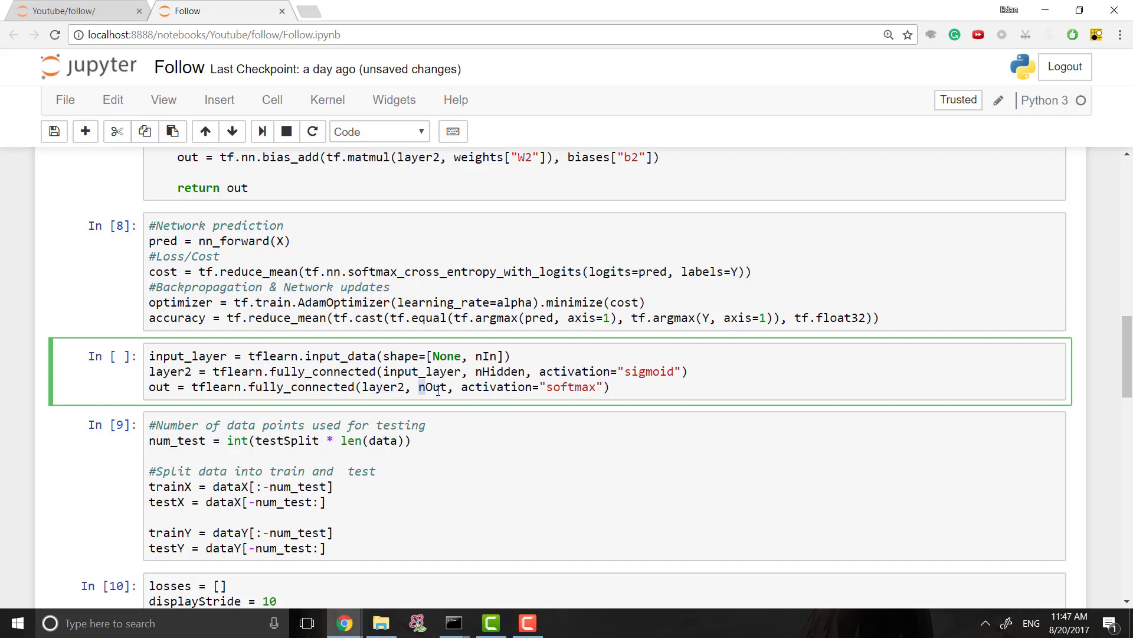
double_click(432, 387)
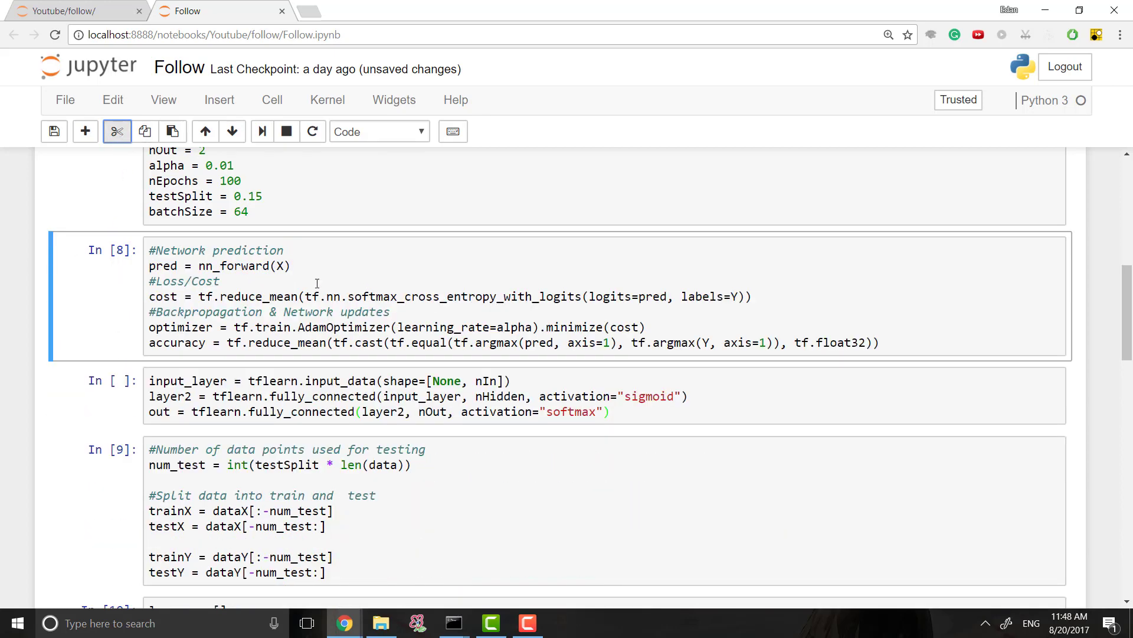
- Define network = tflearn.regression with adam, categorical_crossentropy, learning_rate=alpha, batch_size=batchSize
scroll(down, 3)
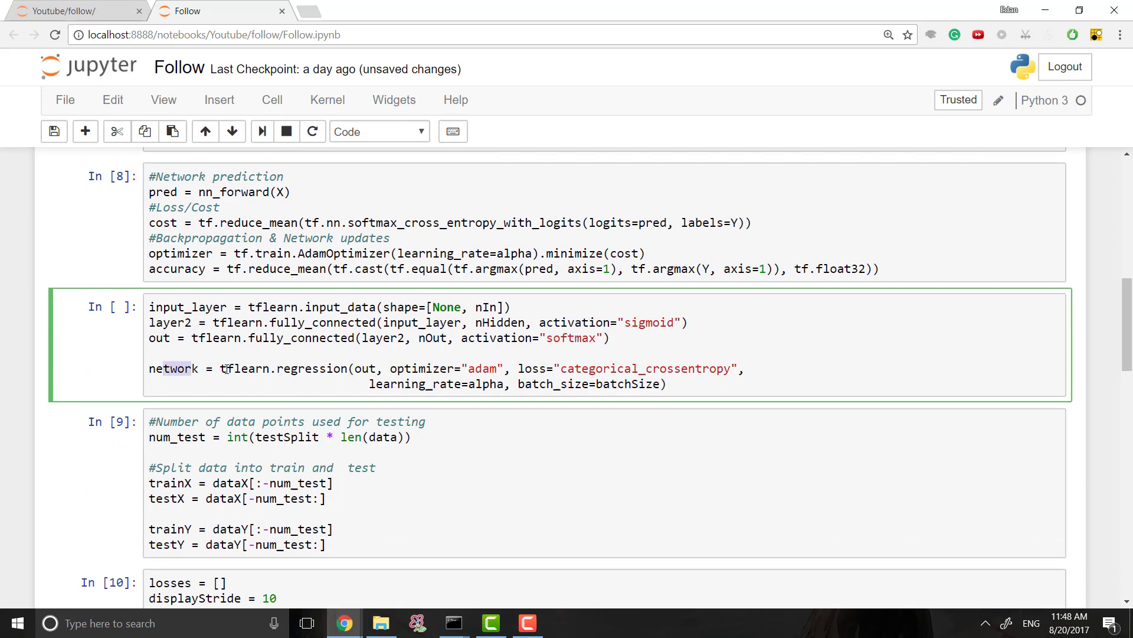
double_click(282, 368)
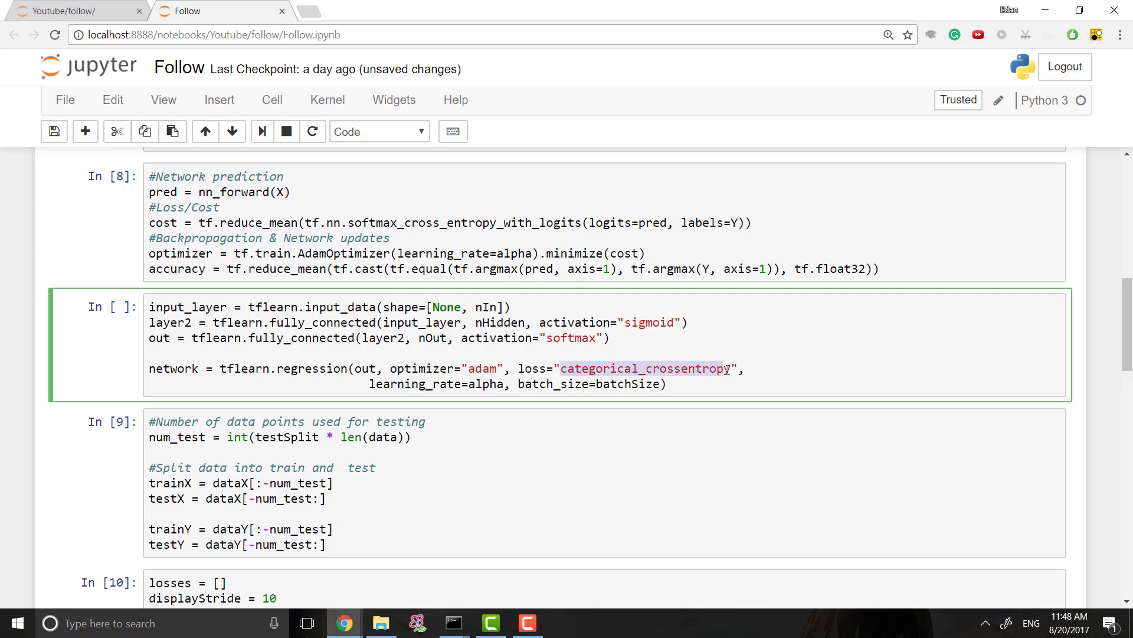
double_click(426, 222)
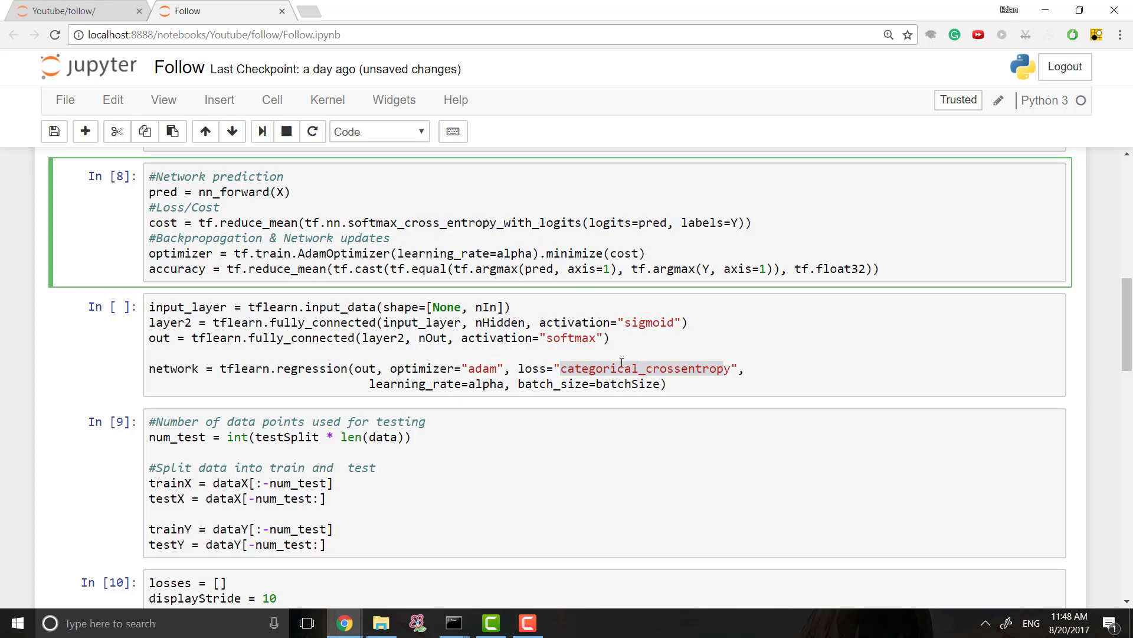
click(547, 337)
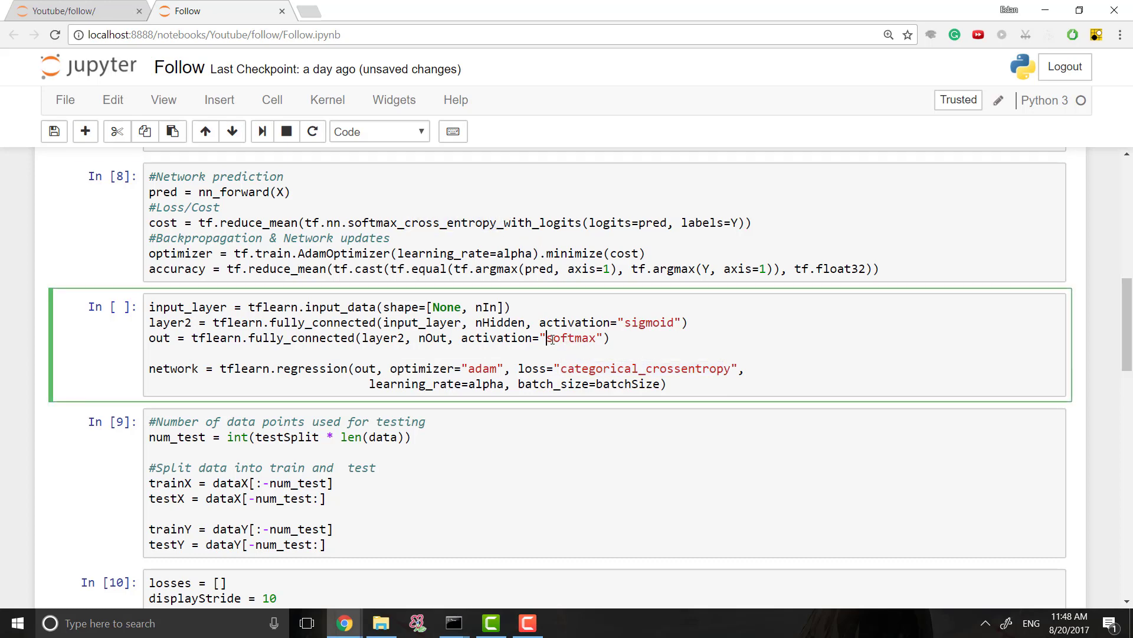
double_click(572, 338)
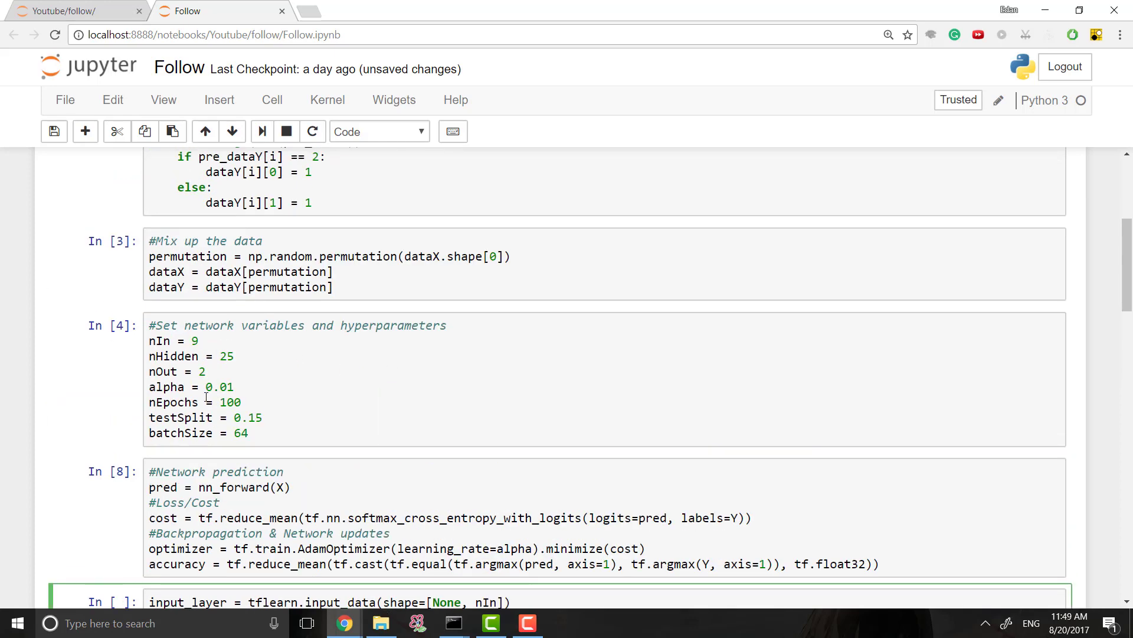
scroll(down, 3)
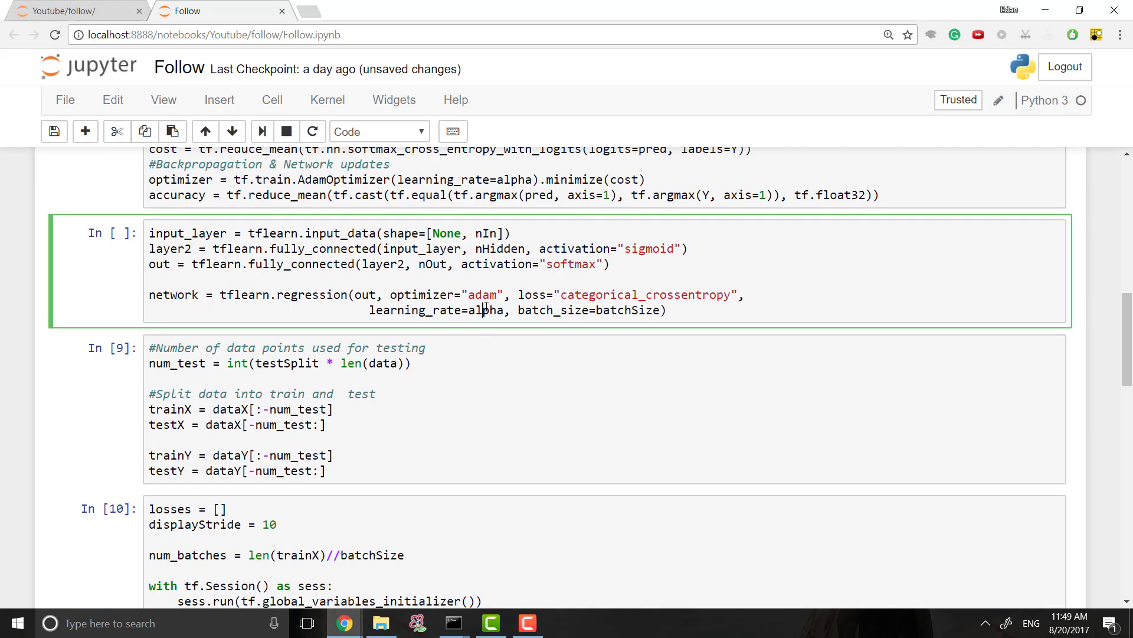
scroll(down, 3)
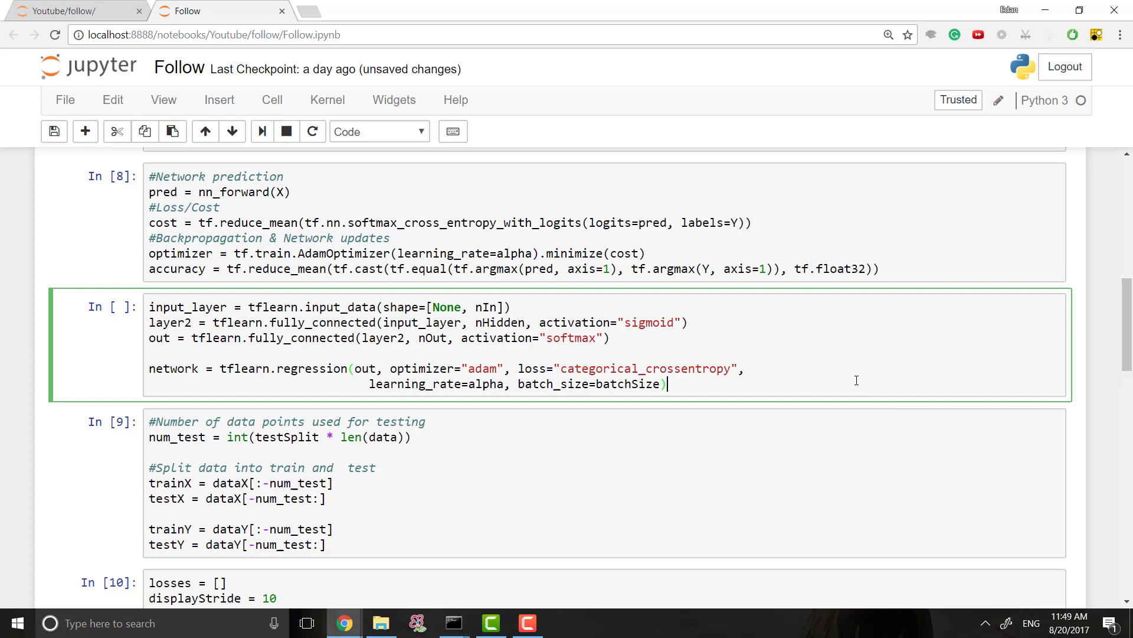
- Add model = tflearn.DNN(network) as the cell's last line
text(model = tflearn.DNN(network))
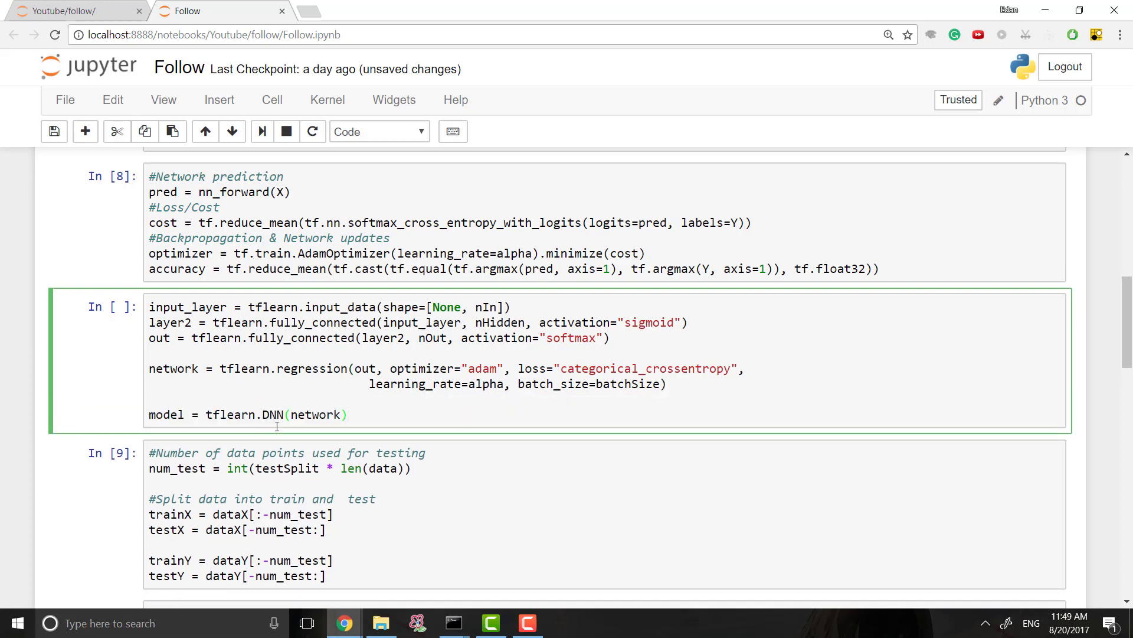
double_click(173, 368)
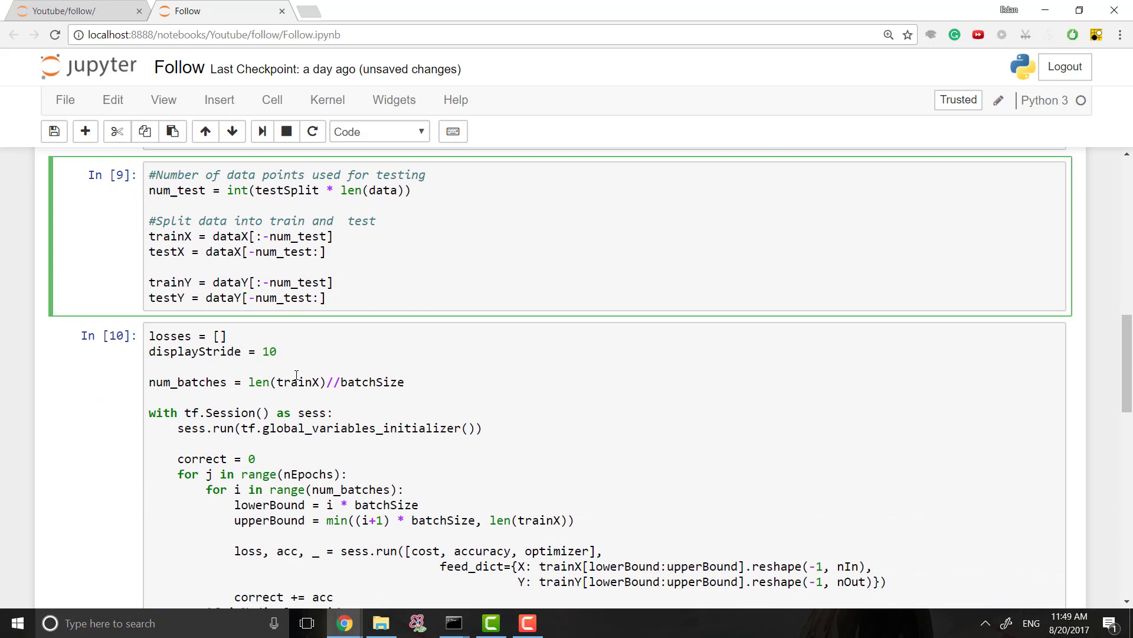
- Replace the tf.Session loop with model.fit(trainX, trainY, n_epoch=nEpochs, show_metric=True)
scroll(down, 3)
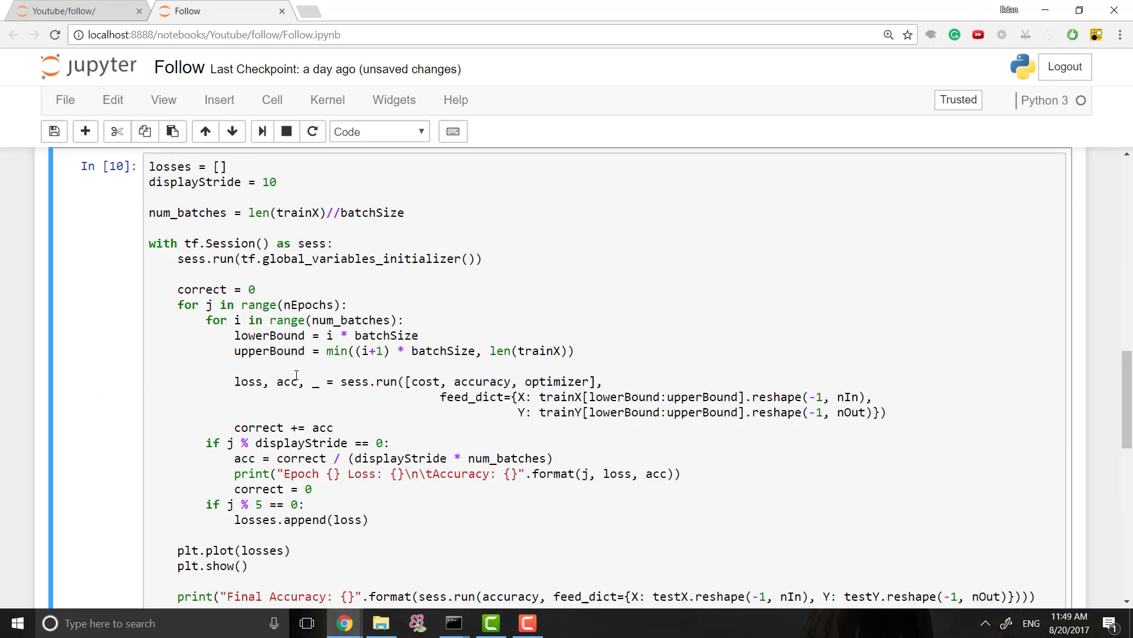
scroll(down, 3)
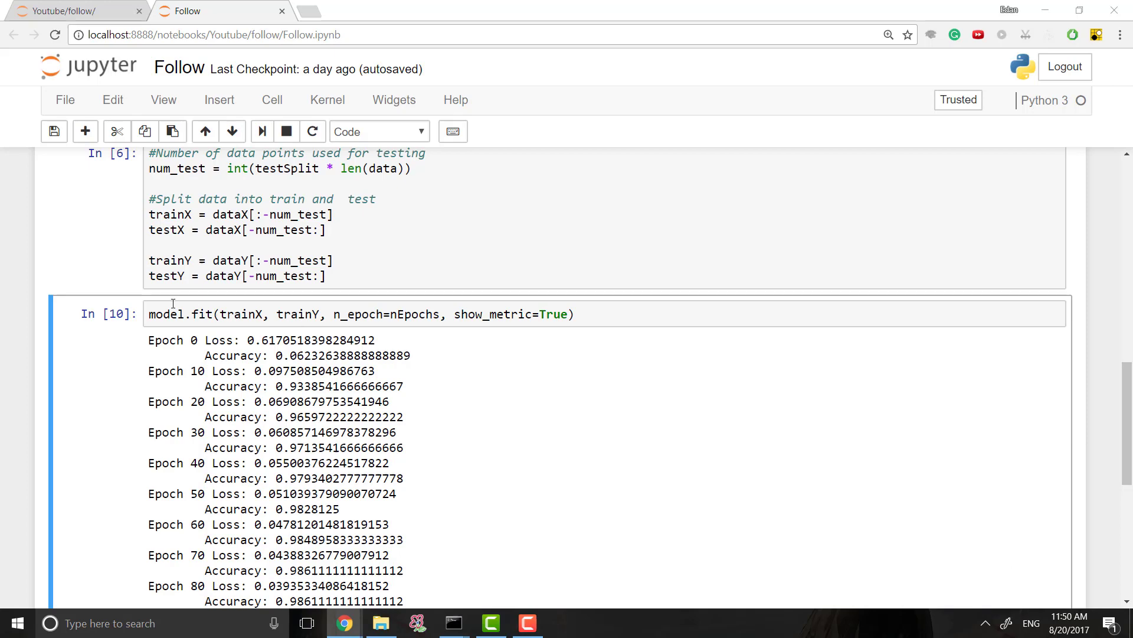
- Add a cell printing "Final Accuracy:" with model.evaluate(testX, testY)
scroll(down, 3)
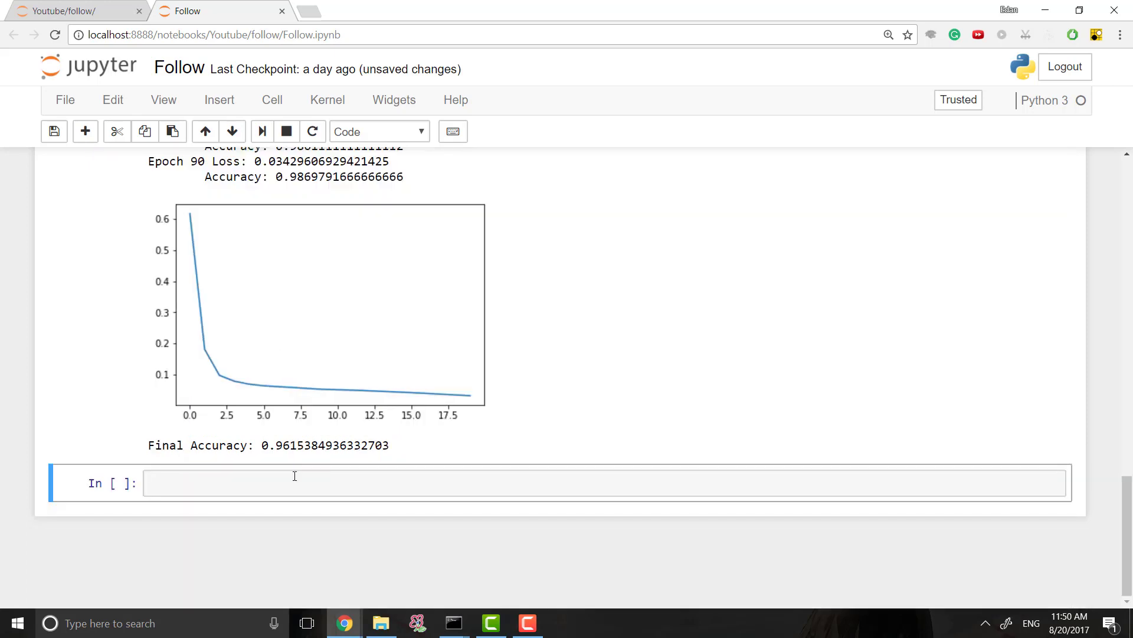
text(print("Final Accuracy:", model.evaluate(testX, testY)))
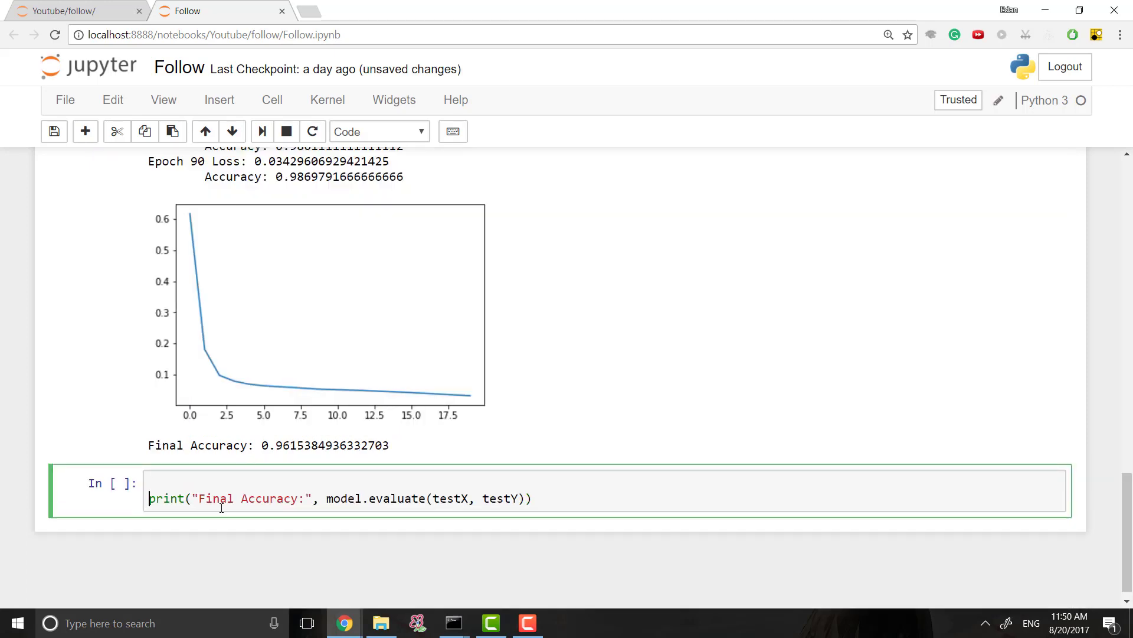
double_click(368, 483)
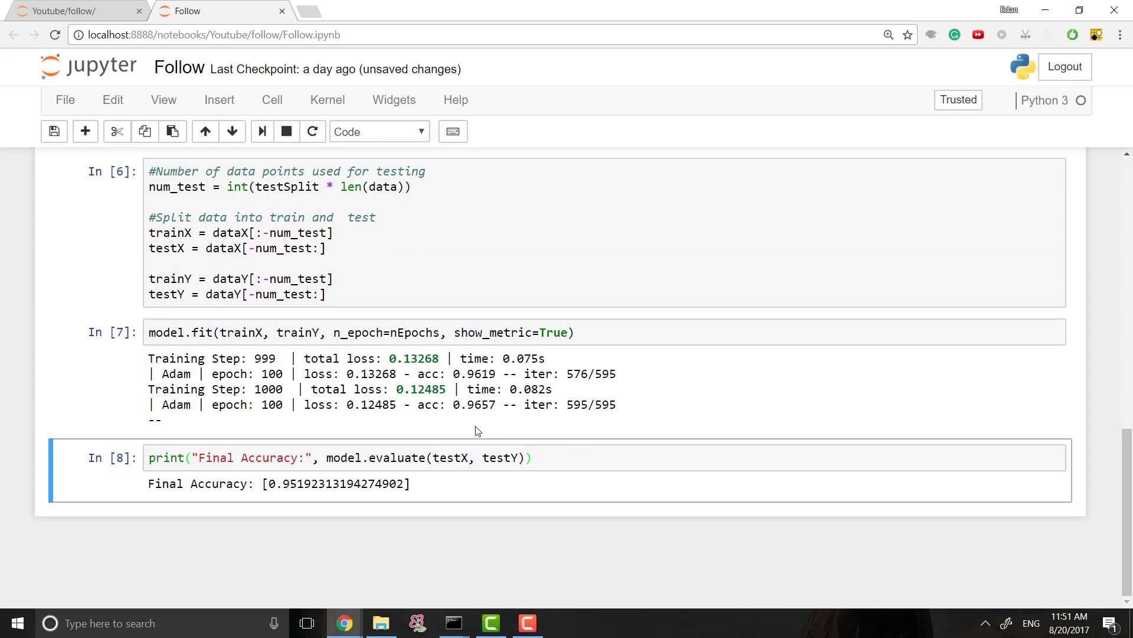
- Search Google for "tflearn documentation" in a new Chrome tab
double_click(373, 373)
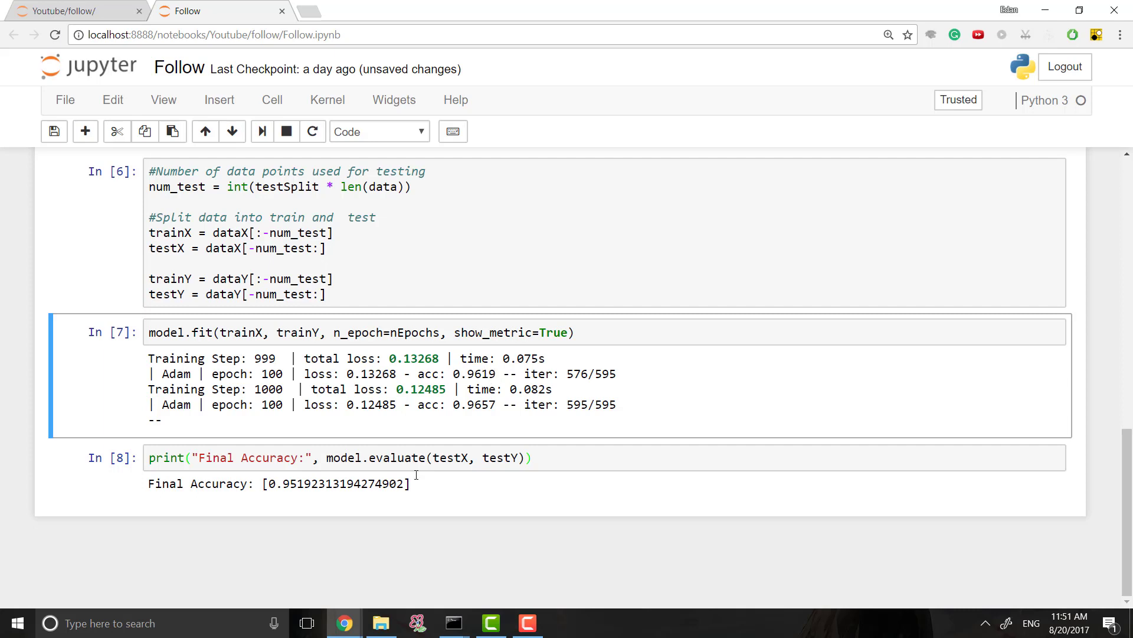
drag(270, 484, 388, 483)
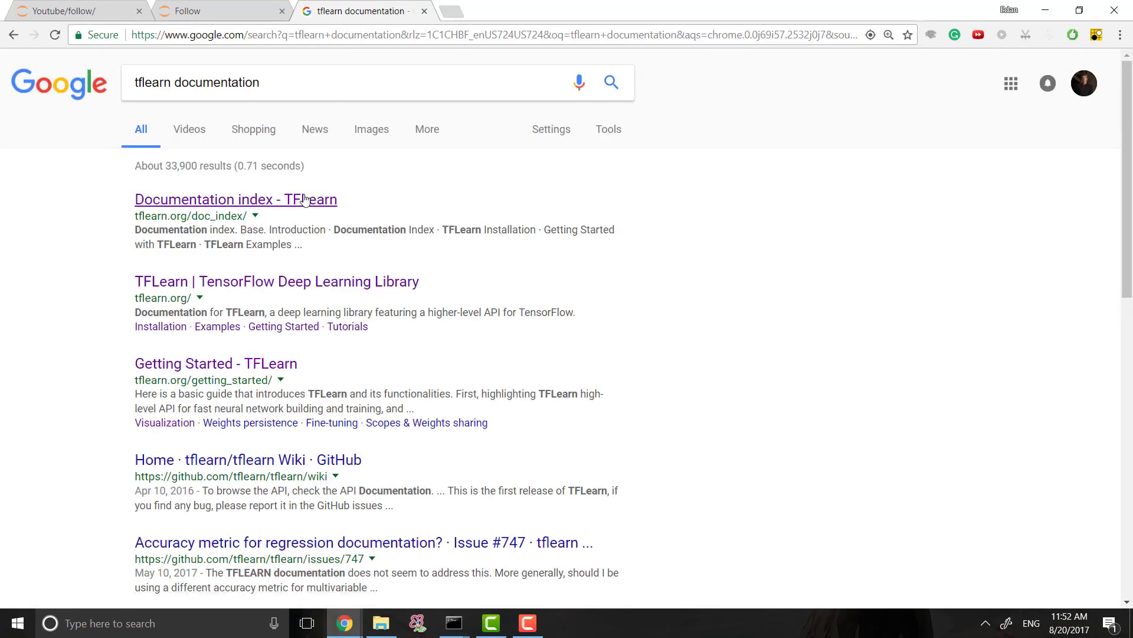
- Open the TFLearn documentation index and scroll to the API listing of models, layers and ops
click(235, 199)
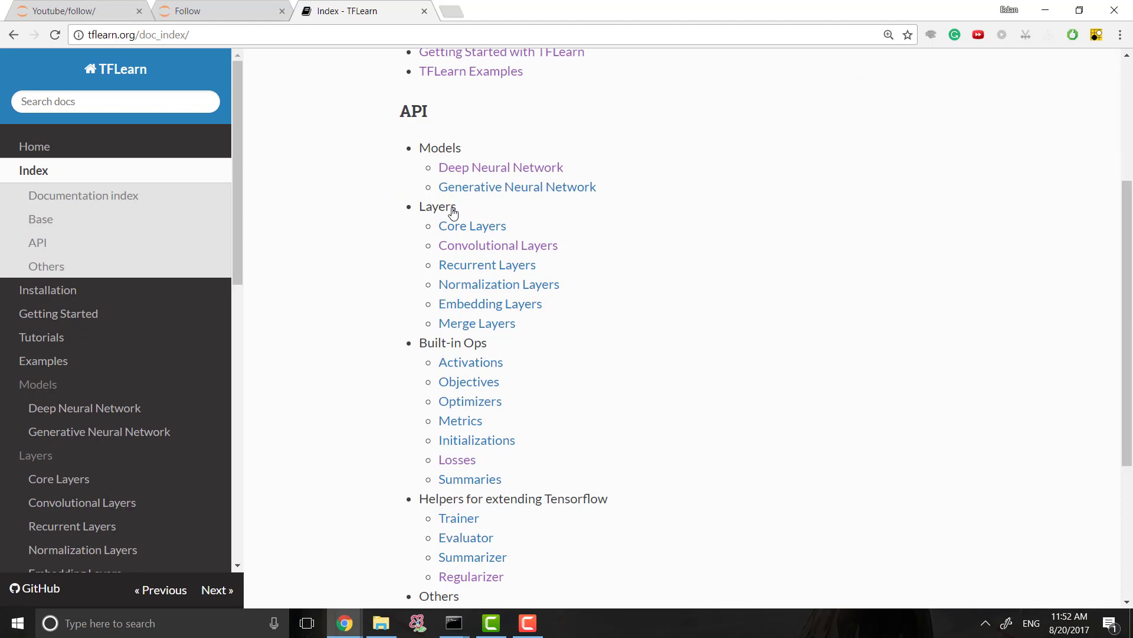
scroll(down, 3)
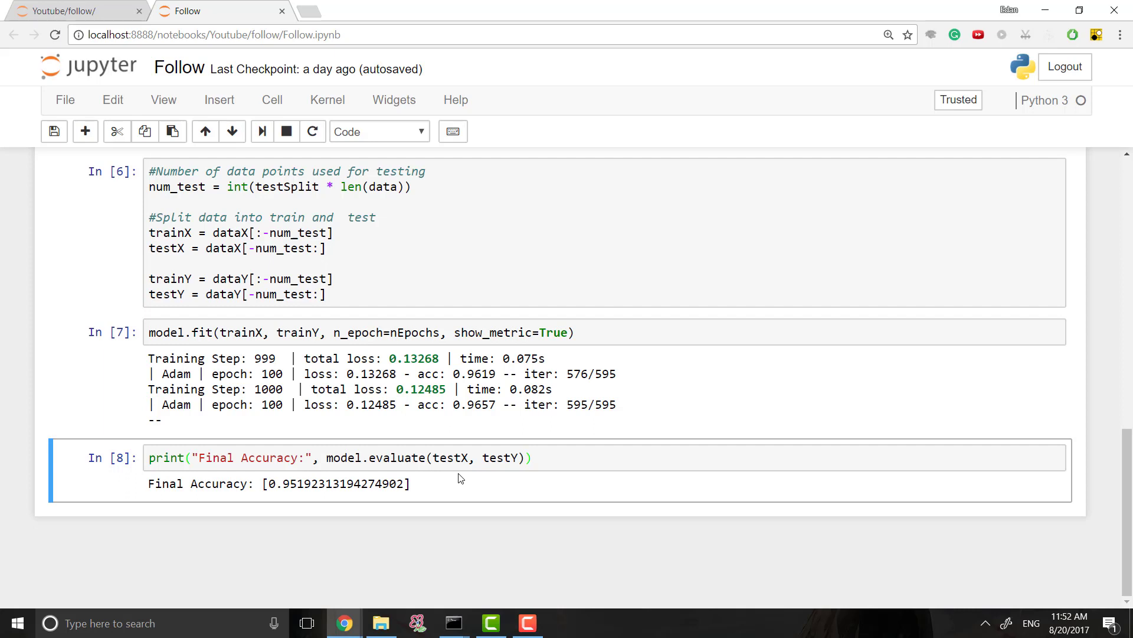
mouse_move(400, 360)
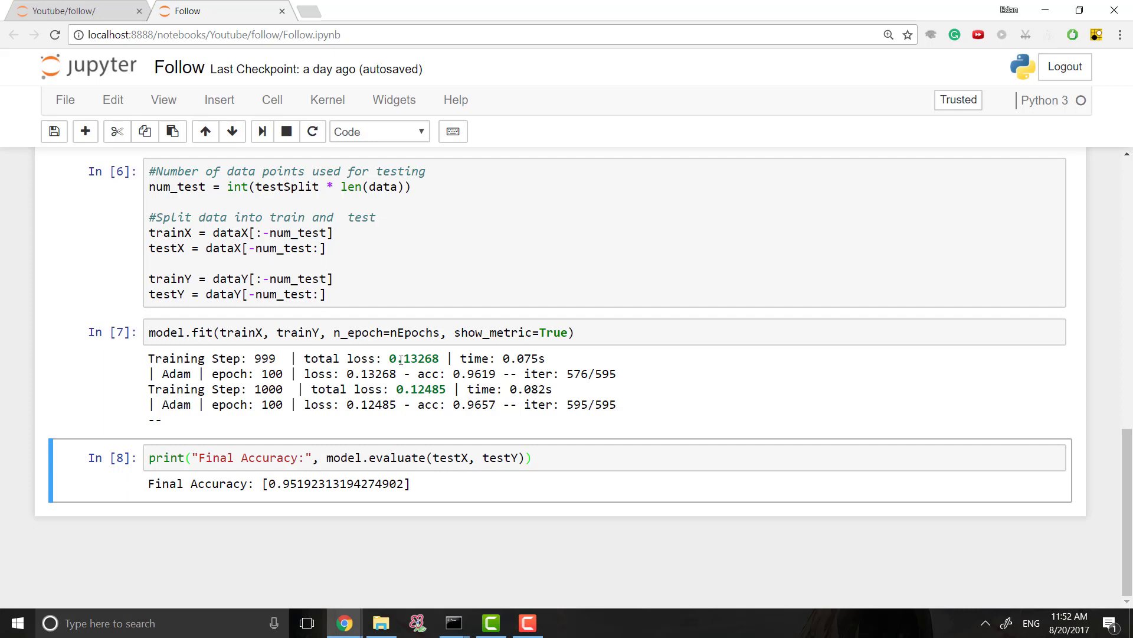